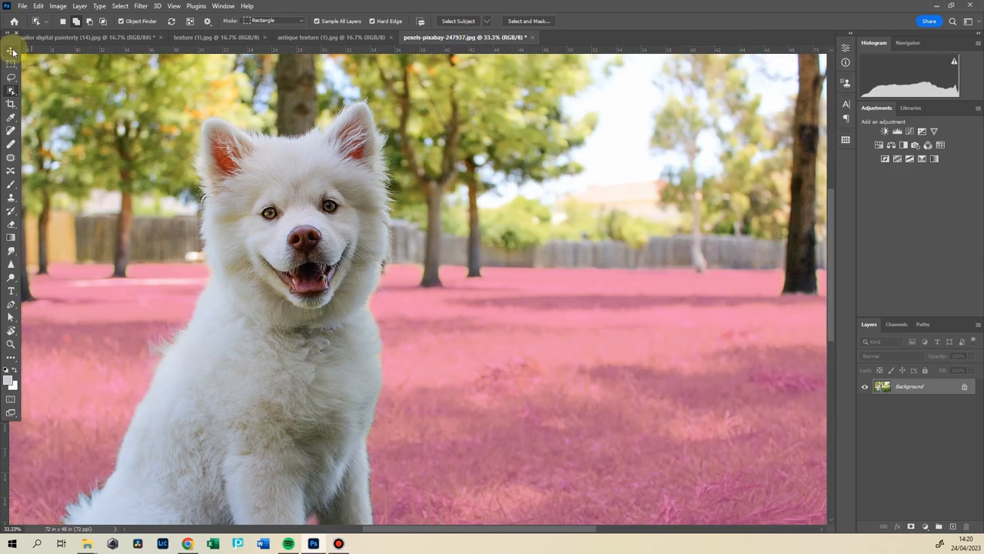
# Switch to the sailor digital painting document tab.
pyautogui.click(85, 36)
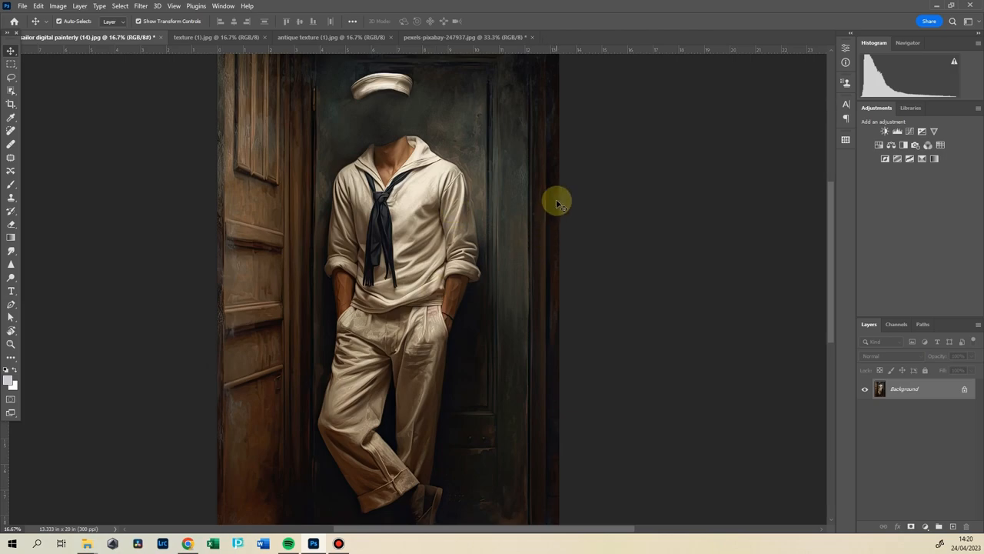
pyautogui.moveTo(322, 426)
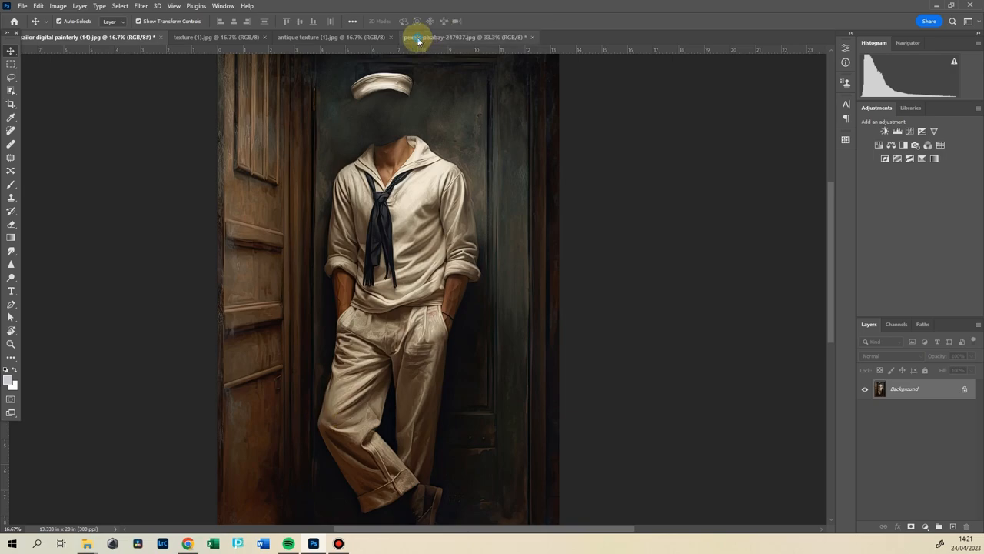
# Compare the sailor portrait and dog photo, ending on the white dog photo.
pyautogui.click(465, 37)
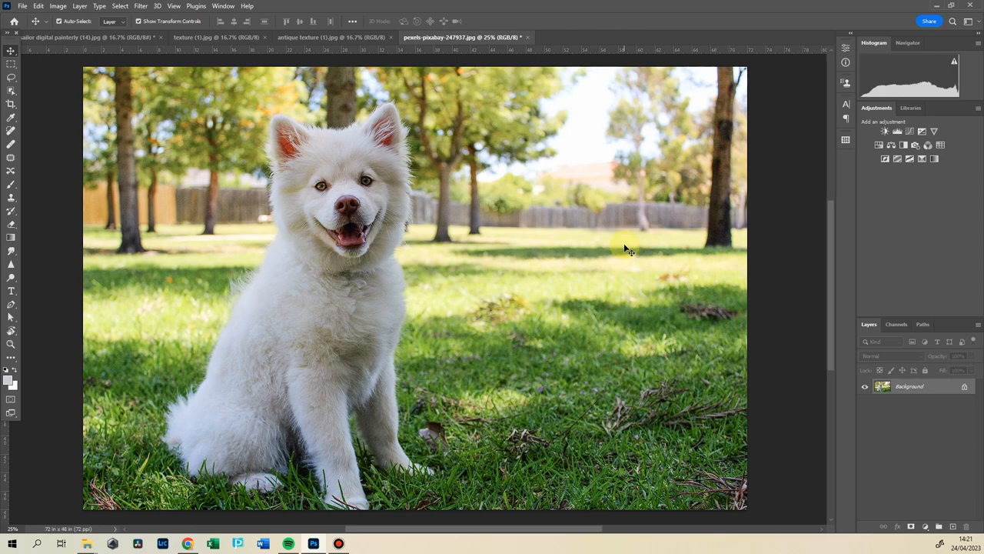
pyautogui.click(81, 37)
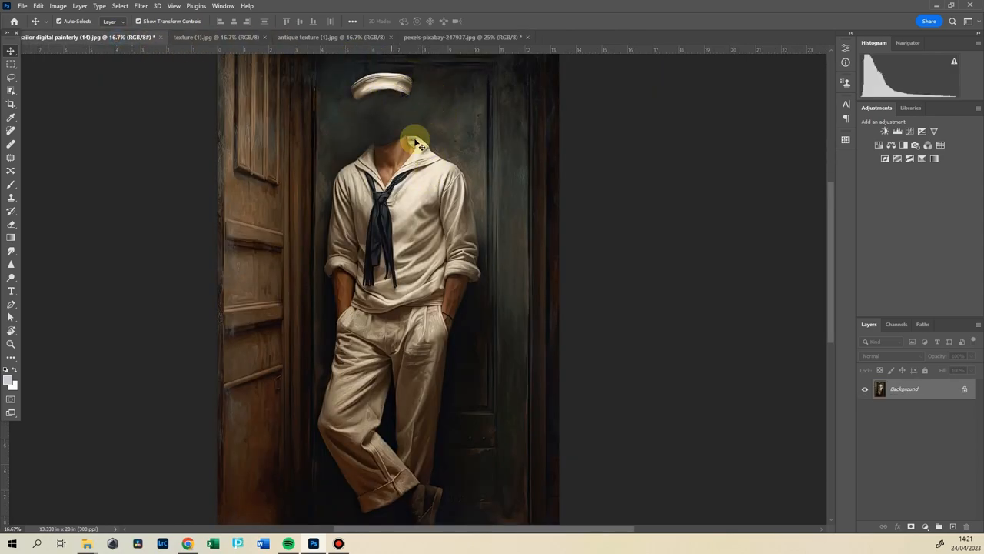
pyautogui.click(461, 37)
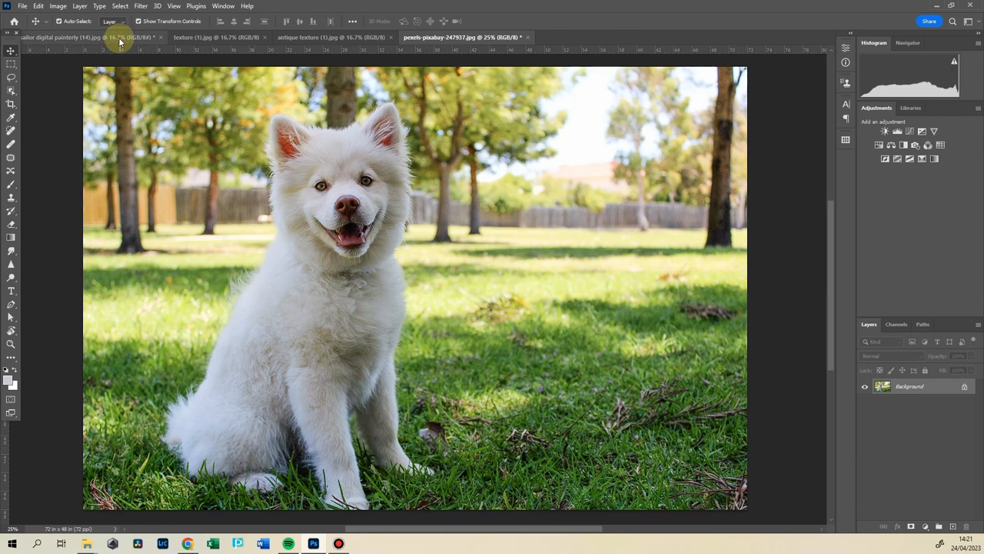
pyautogui.click(85, 37)
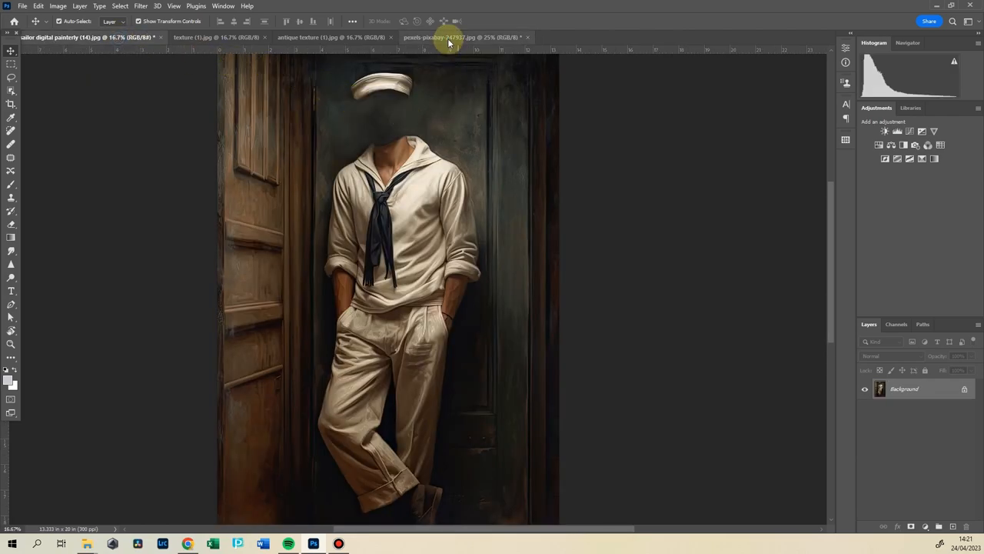
pyautogui.click(461, 37)
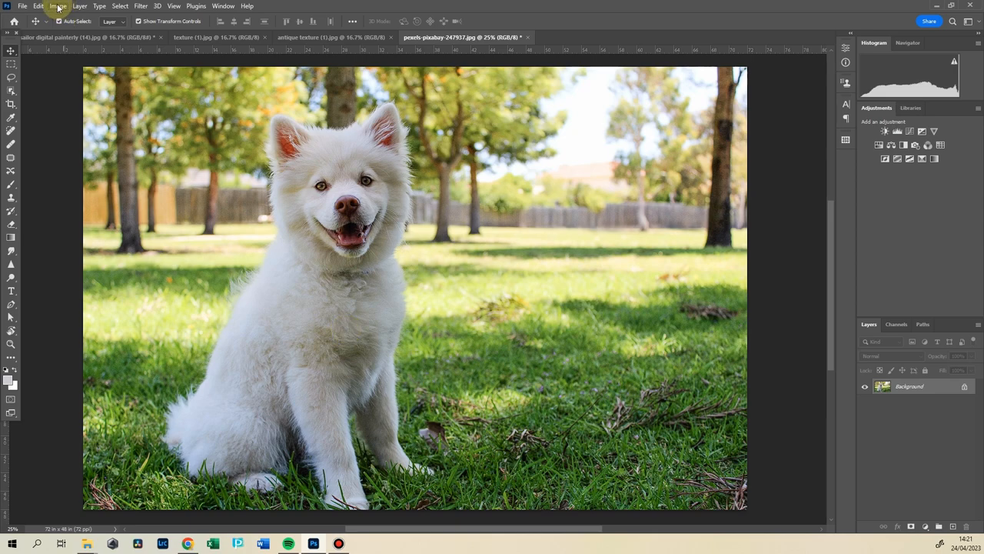
# Flip the dog photo's canvas horizontally.
pyautogui.click(79, 5)
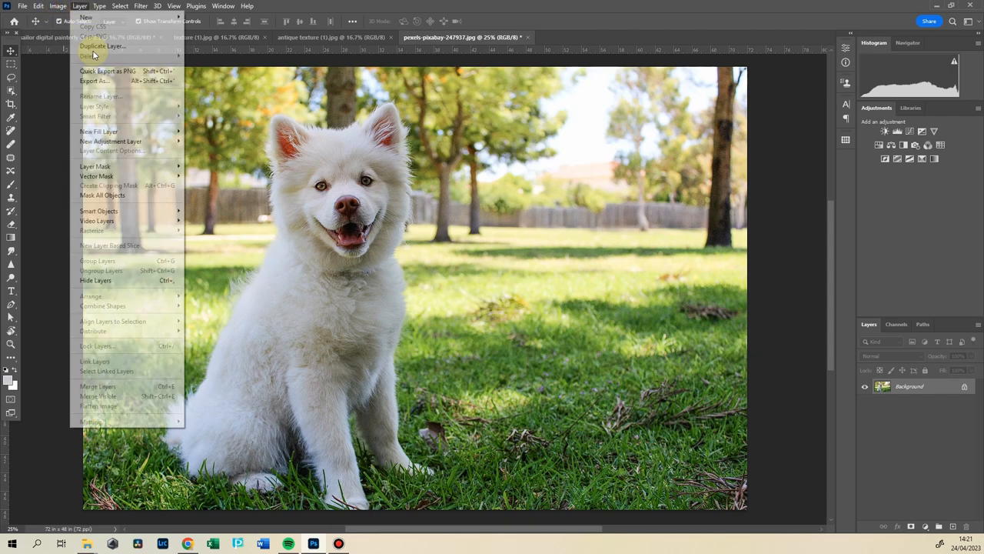
pyautogui.click(58, 5)
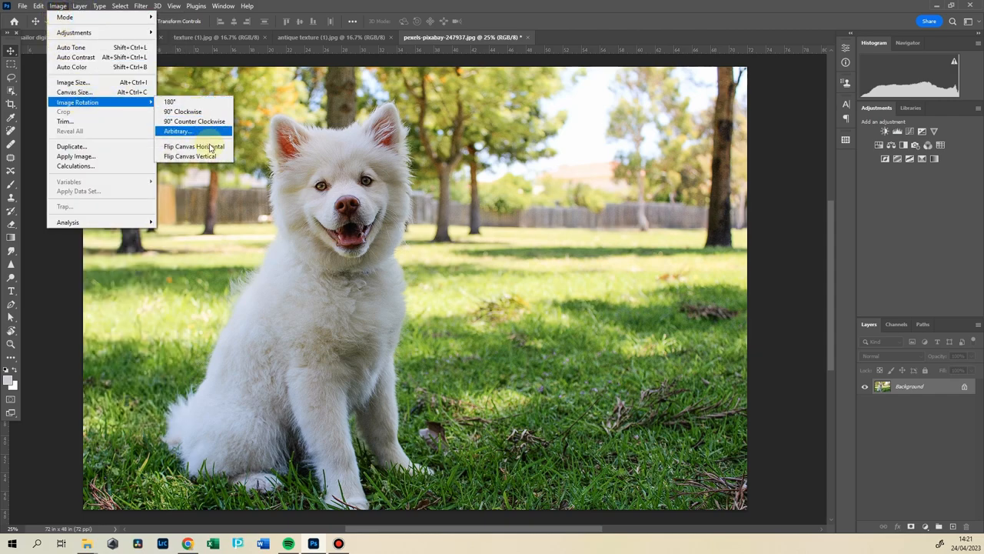
pyautogui.click(194, 146)
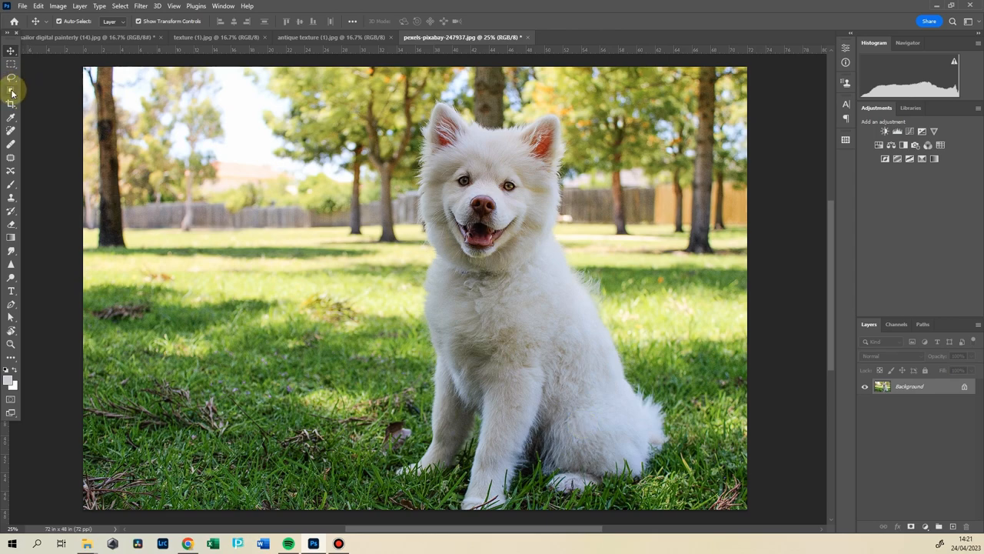
pyautogui.moveTo(11, 81)
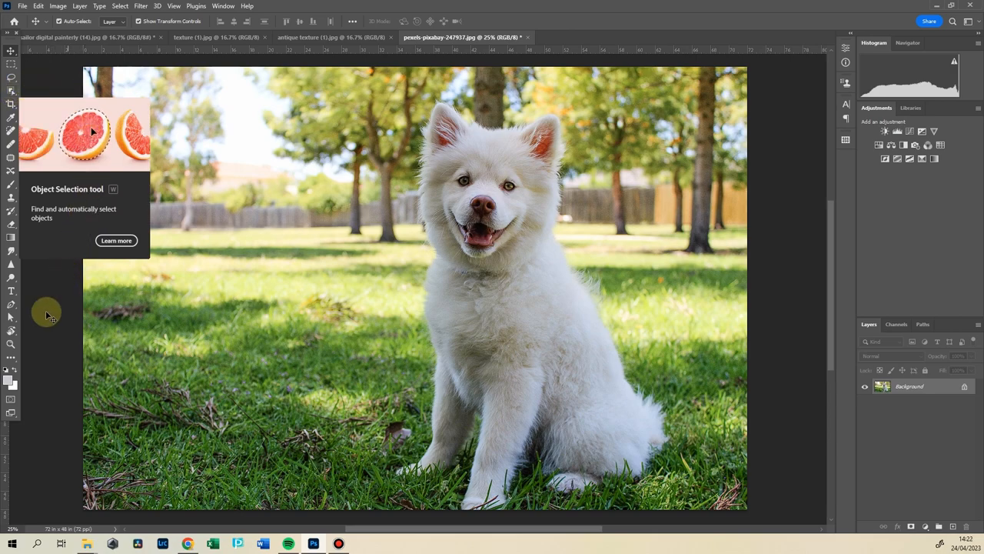
pyautogui.moveTo(42, 369)
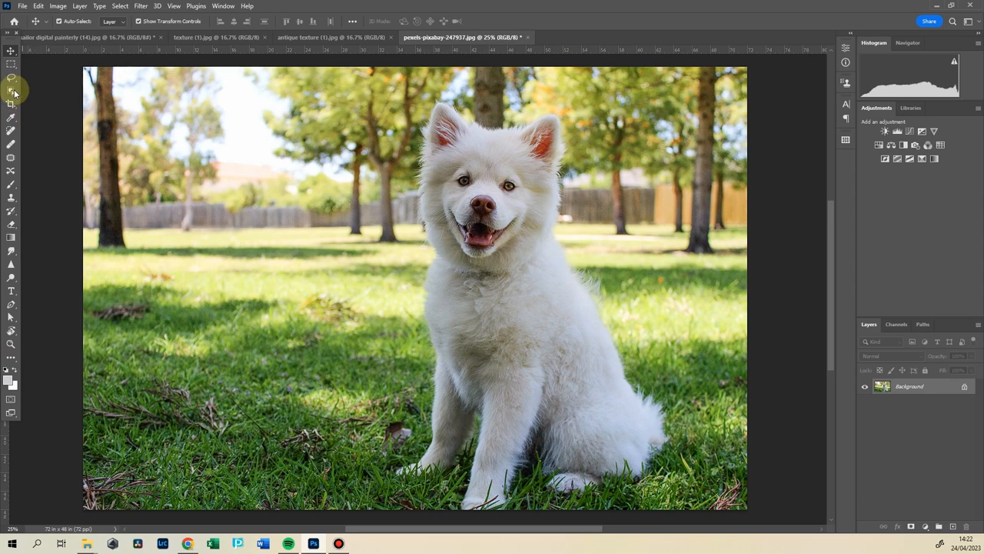
# Switch to the Object Selection tool to select the dog.
pyautogui.click(12, 91)
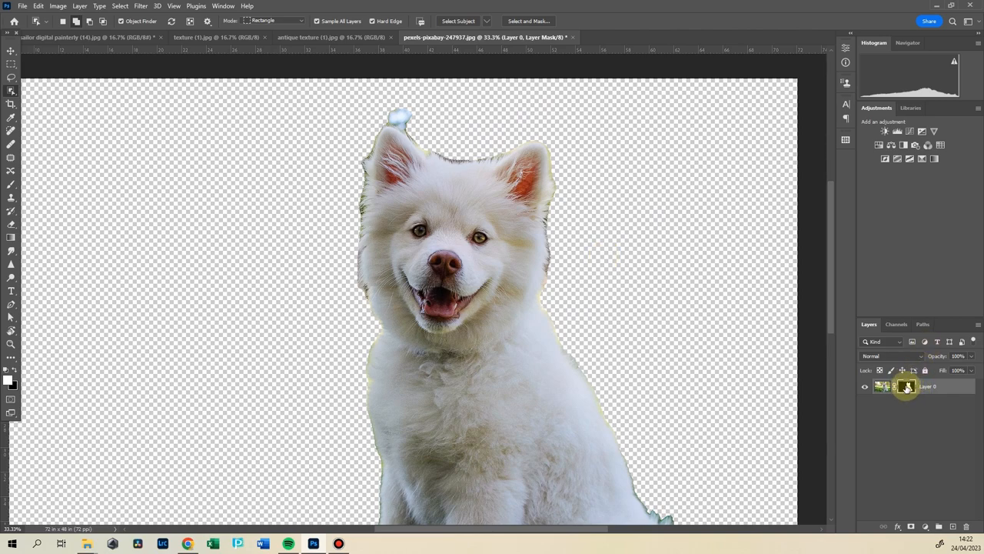
# In Select and Mask, remove the blob above the head and refine head and neck edges.
pyautogui.click(528, 21)
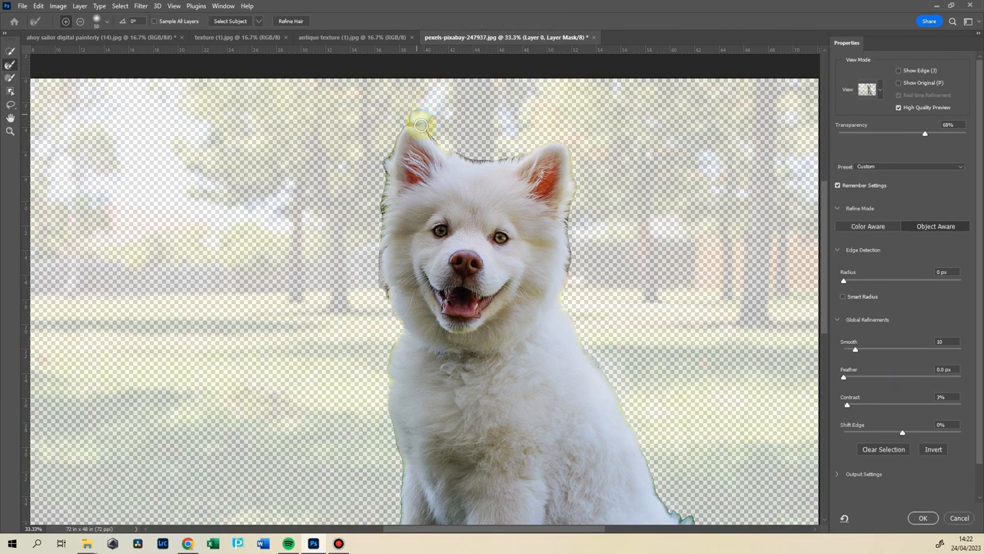
pyautogui.moveTo(422, 124); pyautogui.dragTo(496, 154)
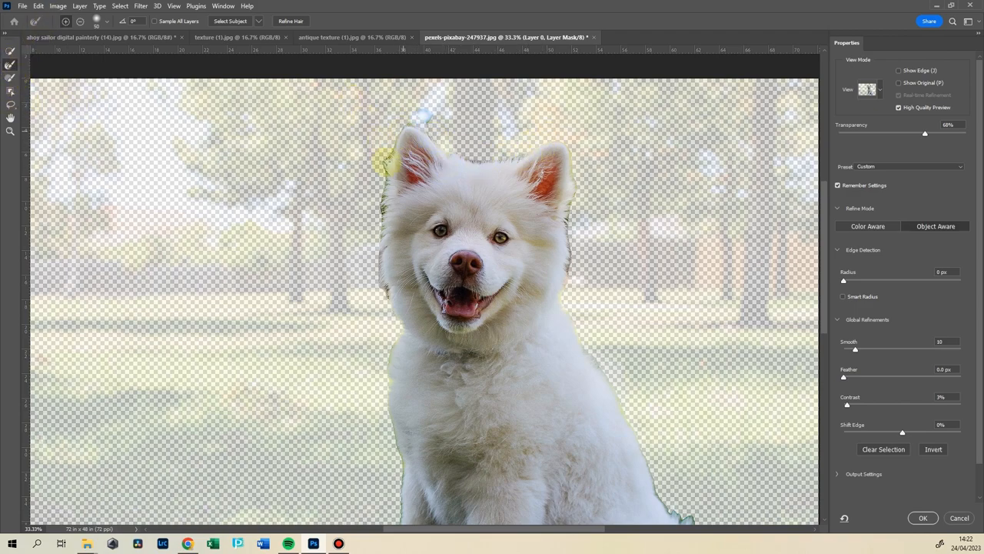
pyautogui.moveTo(384, 158); pyautogui.dragTo(420, 316)
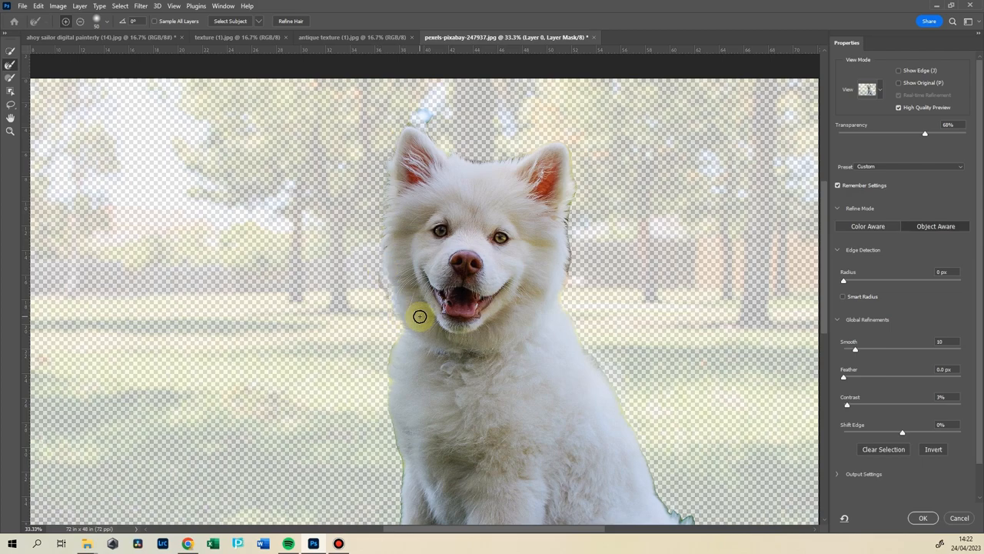
pyautogui.moveTo(419, 316); pyautogui.dragTo(565, 275)
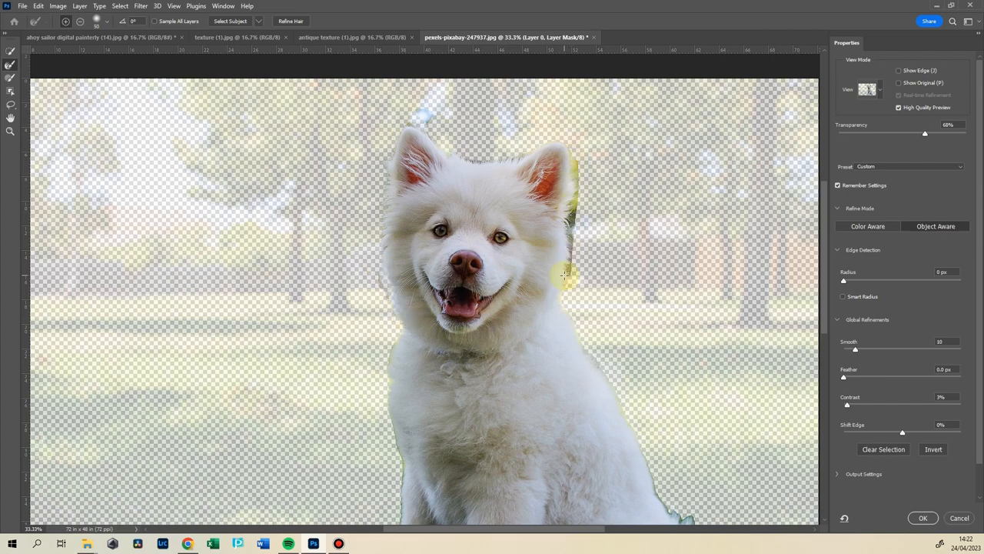
pyautogui.moveTo(565, 276); pyautogui.dragTo(513, 373)
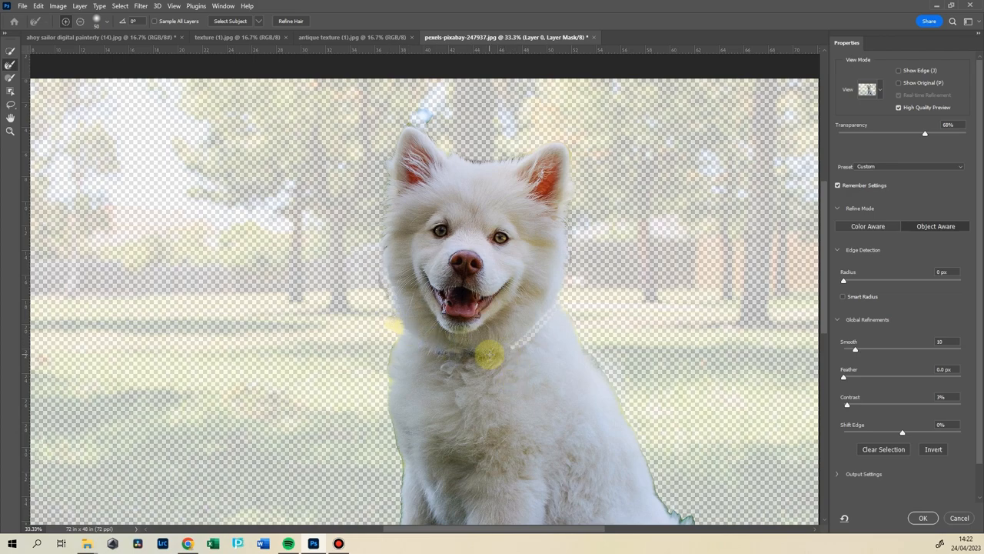
pyautogui.moveTo(477, 354); pyautogui.dragTo(370, 234)
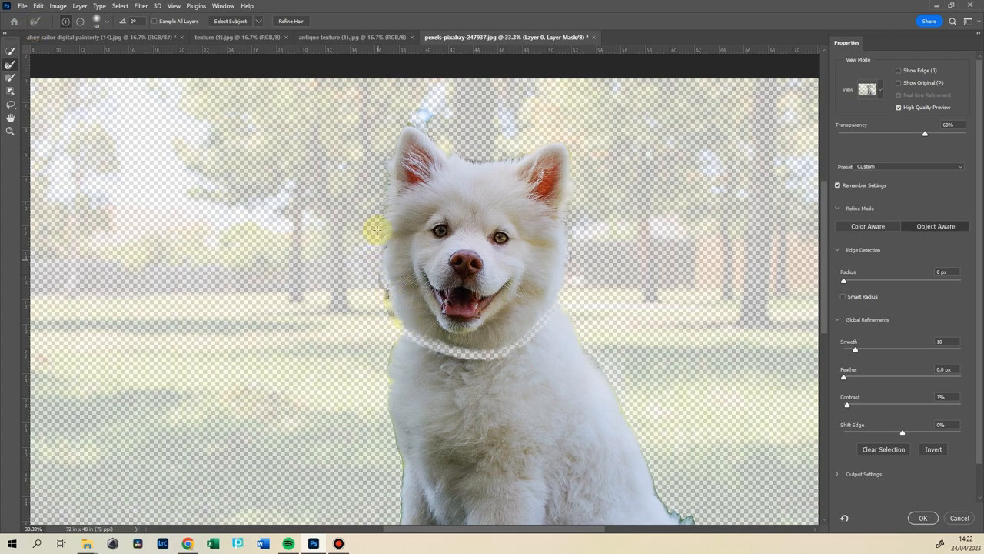
pyautogui.moveTo(377, 229); pyautogui.dragTo(467, 197)
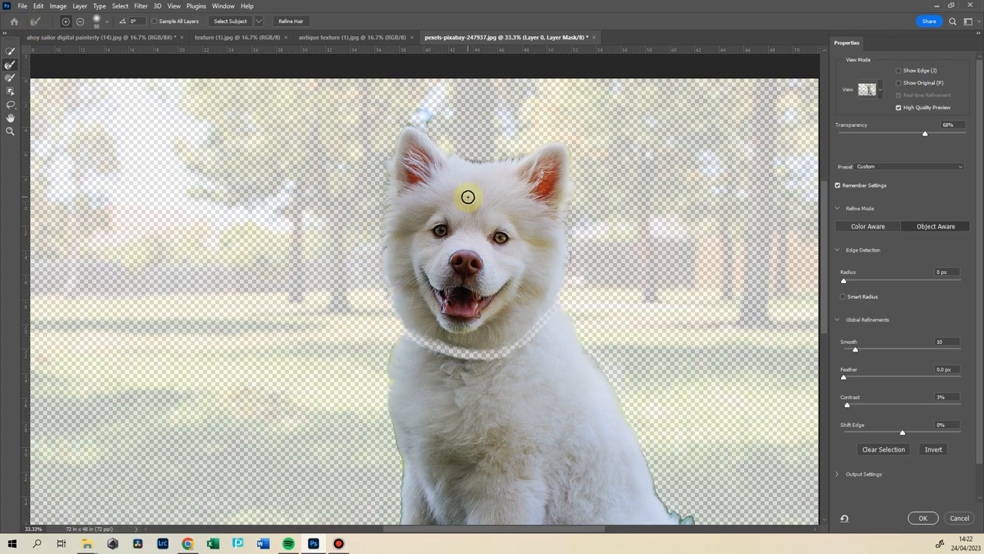
pyautogui.moveTo(468, 197); pyautogui.dragTo(565, 144)
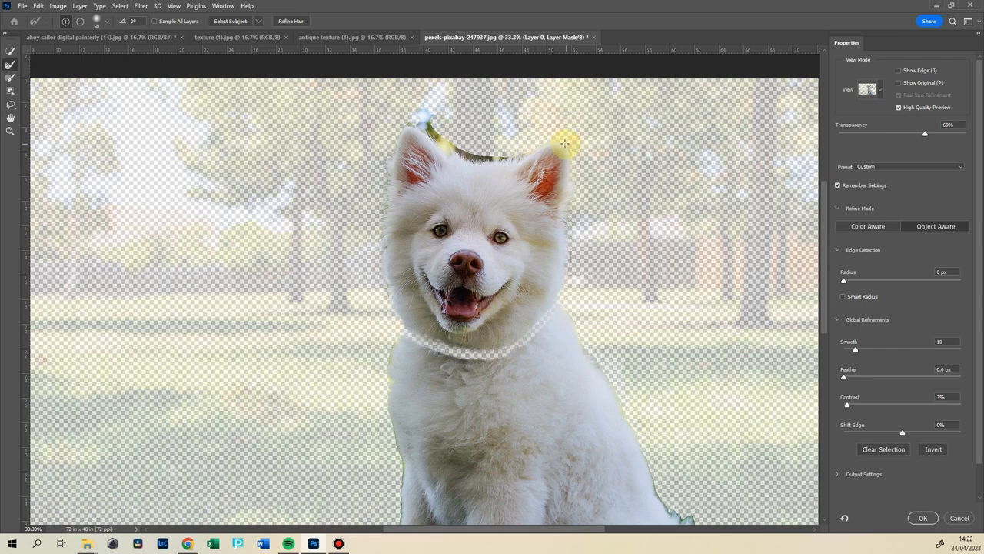
pyautogui.moveTo(565, 143); pyautogui.dragTo(432, 102)
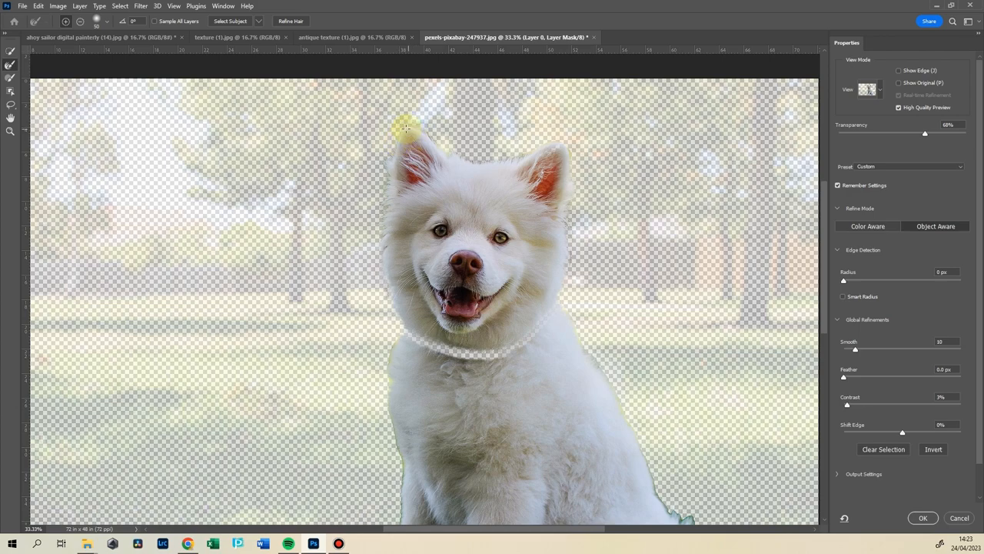
# Refine the fur along cheeks, ears, head top and neck, then apply the cutout.
pyautogui.moveTo(406, 128); pyautogui.dragTo(388, 285)
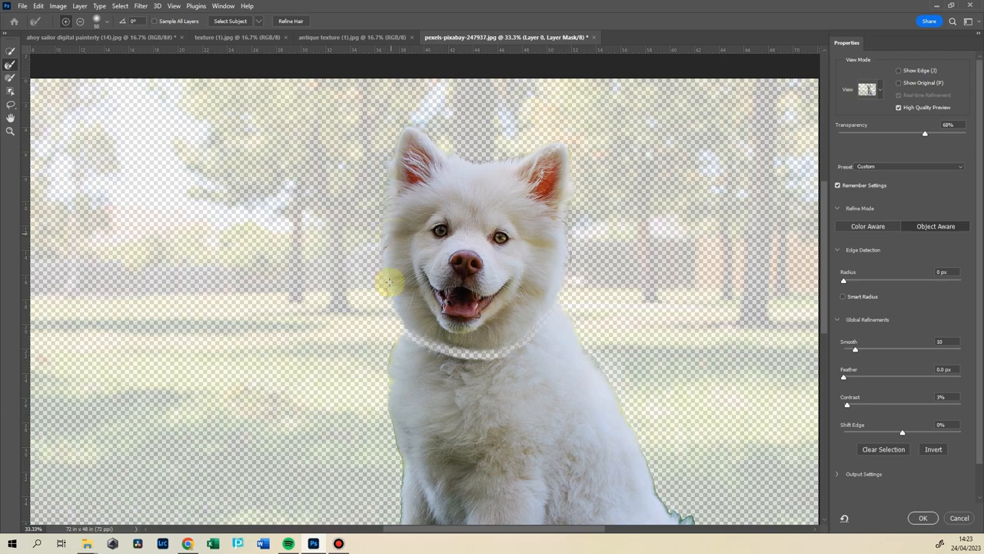
pyautogui.moveTo(388, 283); pyautogui.dragTo(399, 300)
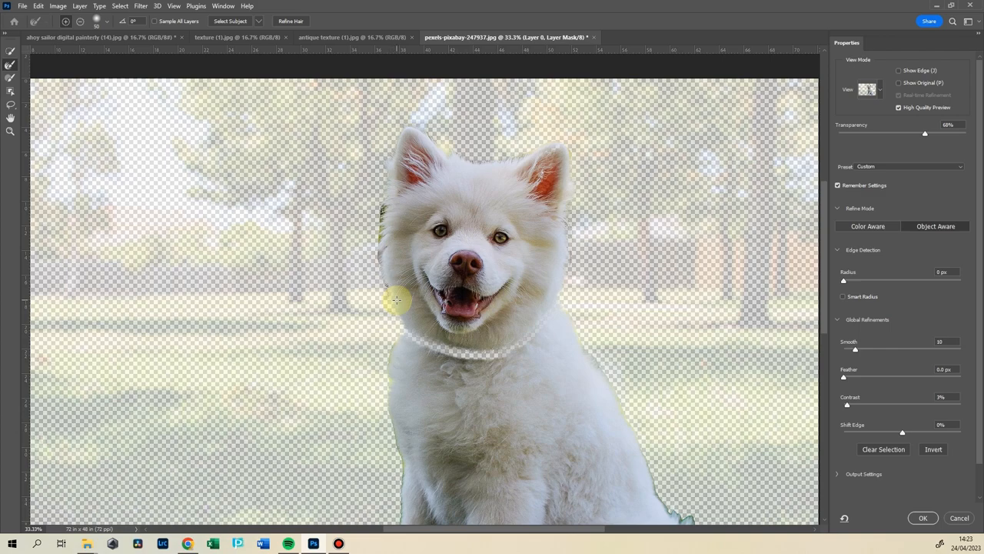
pyautogui.moveTo(396, 300); pyautogui.dragTo(569, 151)
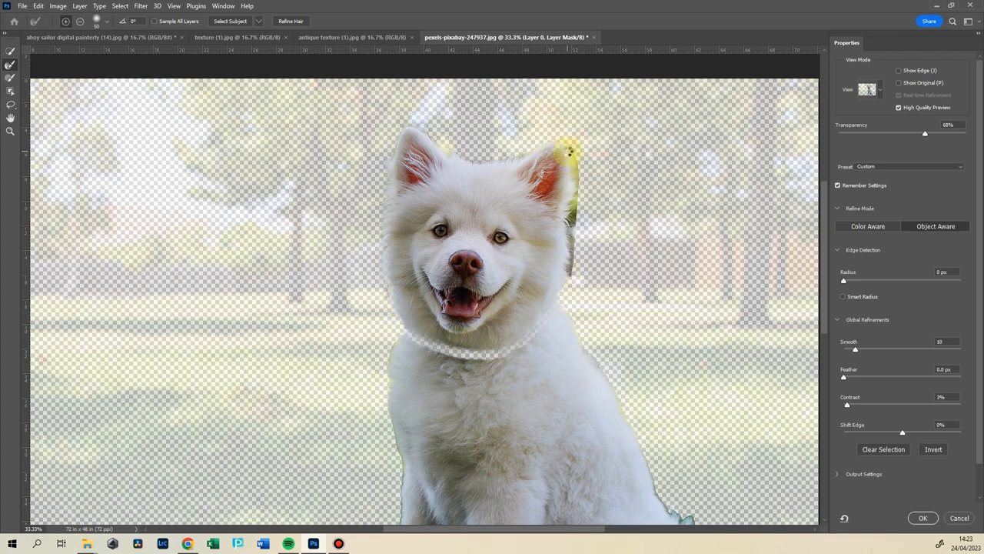
pyautogui.moveTo(569, 151); pyautogui.dragTo(506, 359)
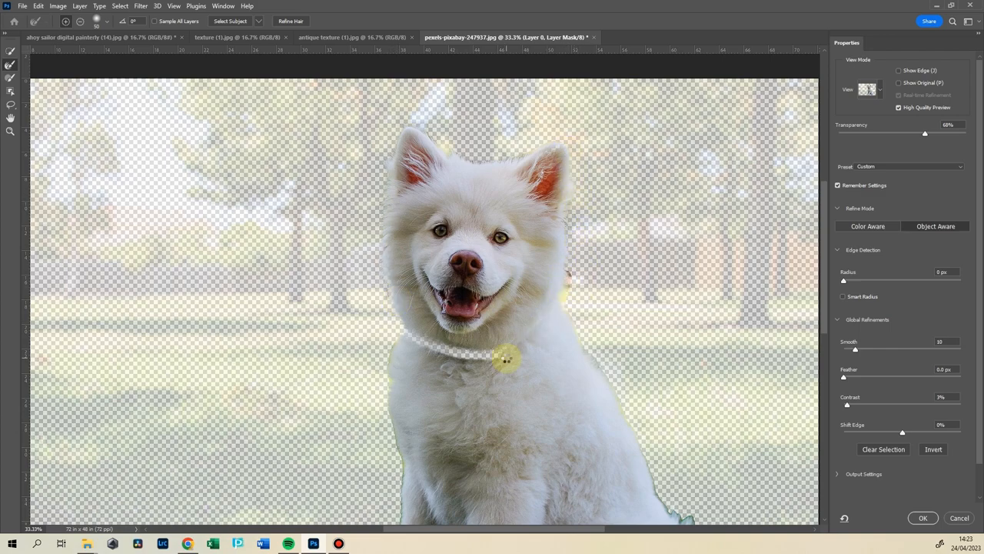
pyautogui.moveTo(507, 360); pyautogui.dragTo(388, 223)
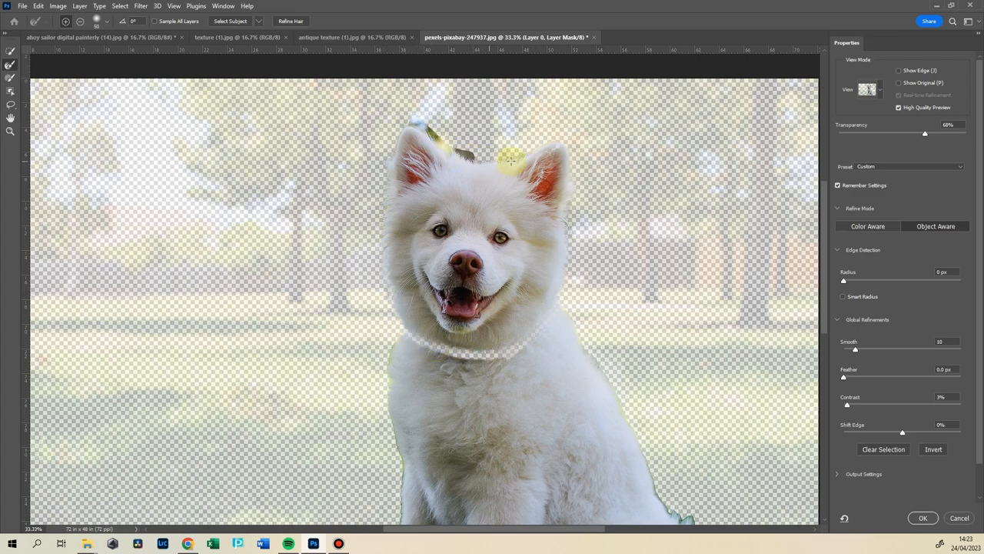
pyautogui.moveTo(512, 159); pyautogui.dragTo(542, 321)
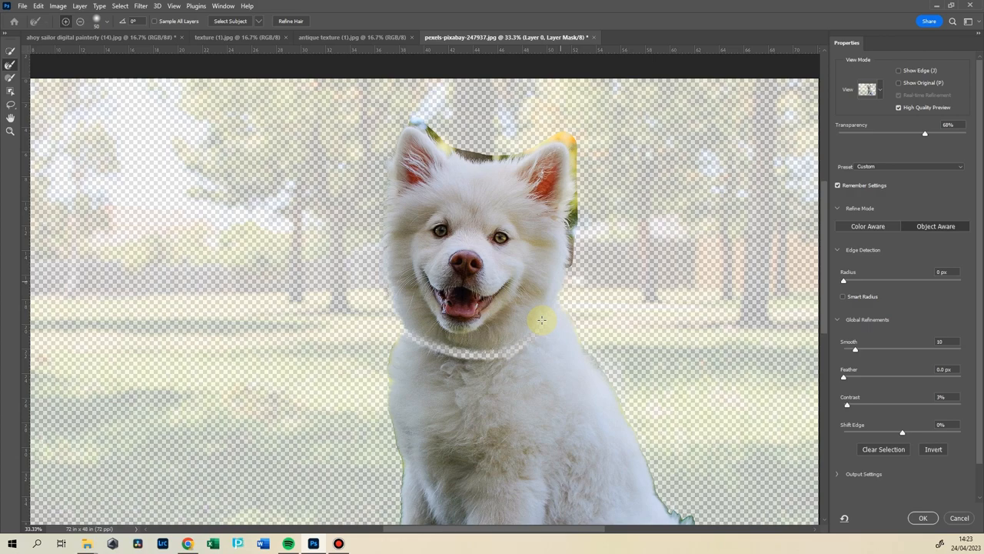
pyautogui.moveTo(543, 321); pyautogui.dragTo(512, 337)
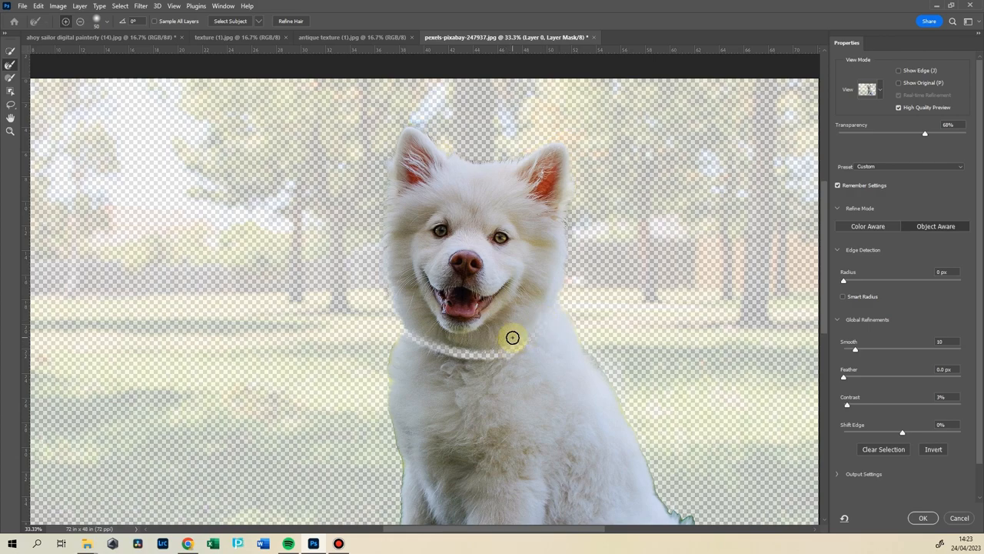
pyautogui.click(922, 517)
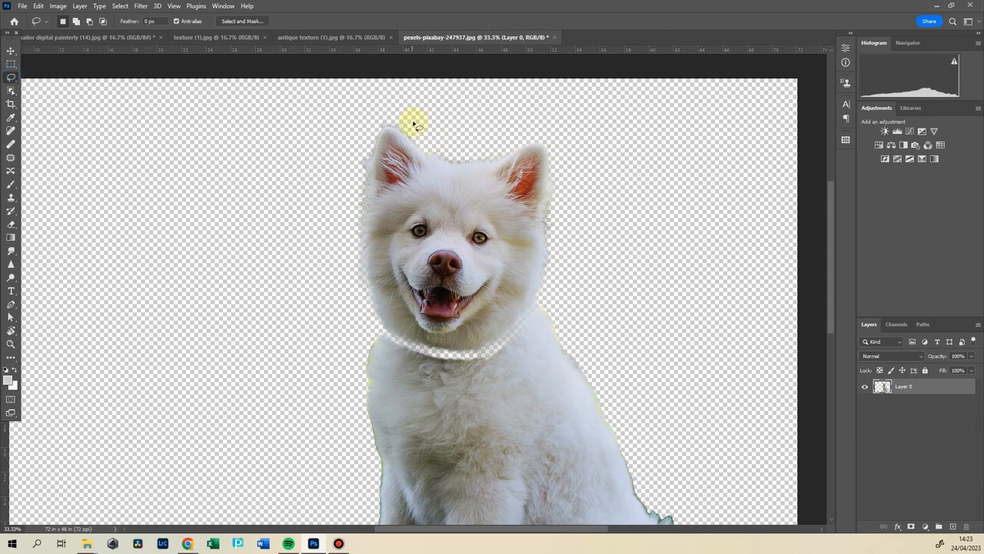
# Lasso the dog's head and move it onto the sailor's neck.
pyautogui.moveTo(413, 123); pyautogui.dragTo(376, 319)
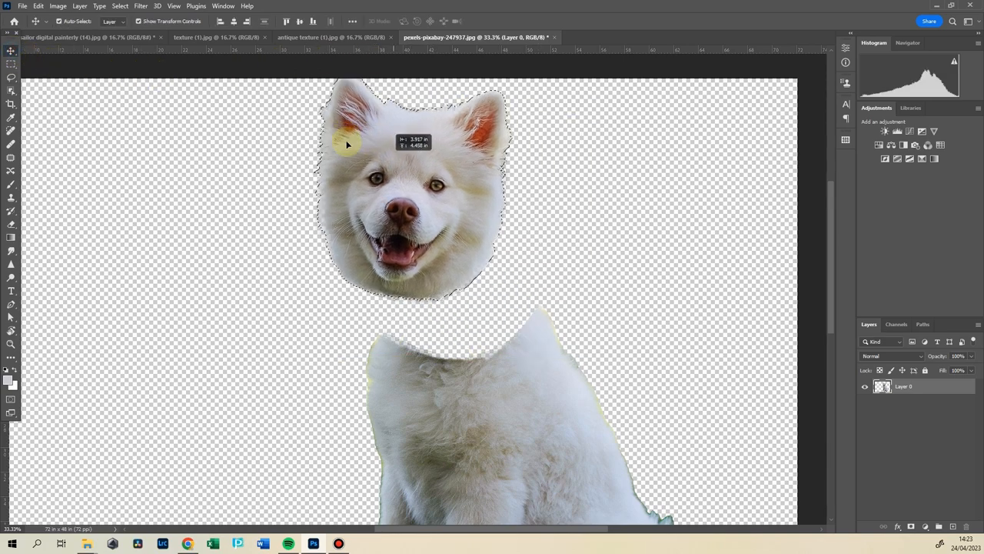
pyautogui.click(77, 36)
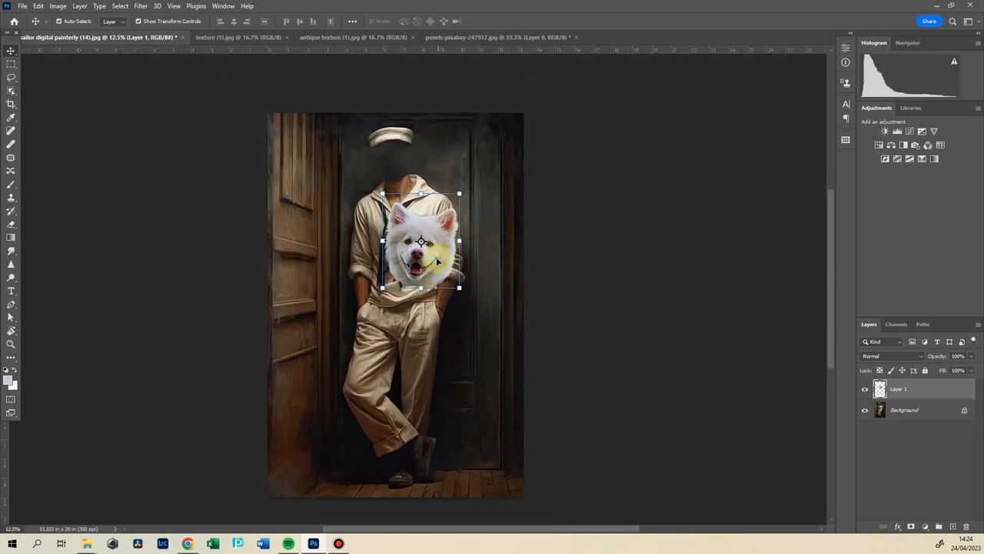
pyautogui.moveTo(420, 242); pyautogui.dragTo(394, 153)
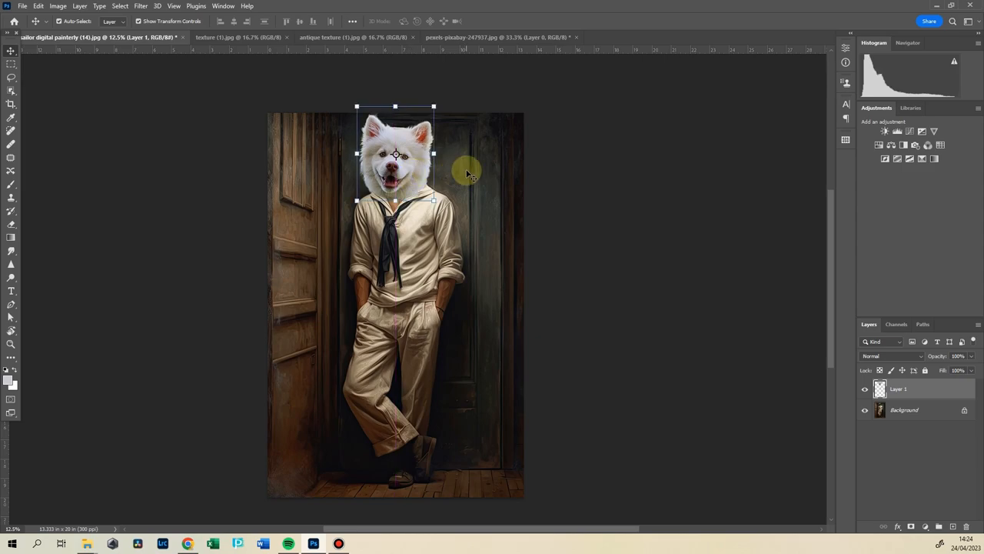
pyautogui.moveTo(550, 535)
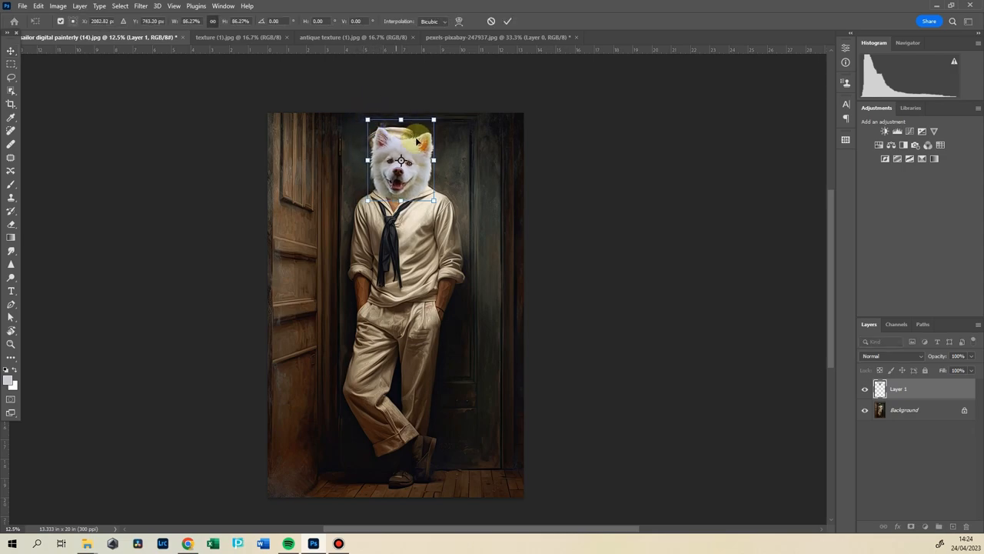
# Tilt and enlarge the dog head to fit the body, committing the transform.
pyautogui.moveTo(419, 143); pyautogui.dragTo(446, 149)
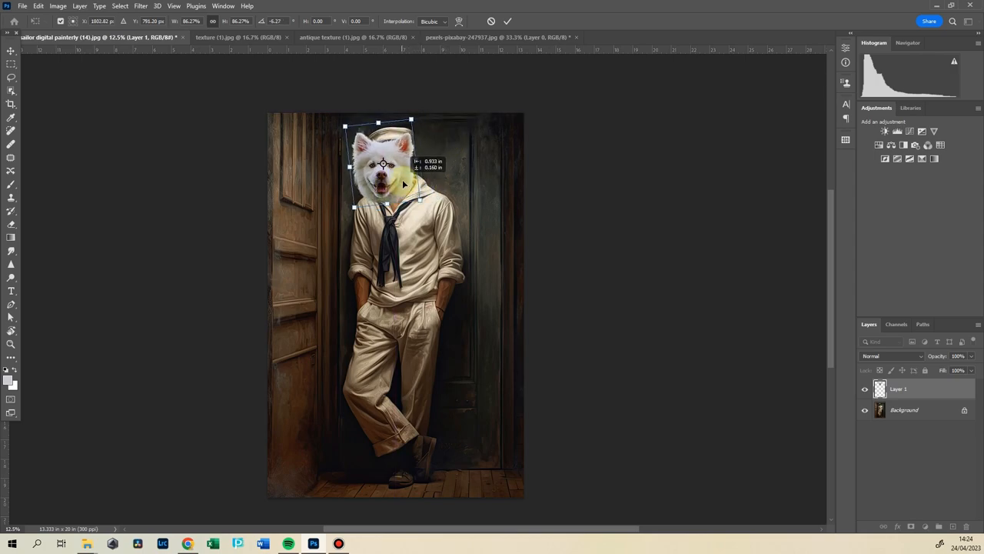
pyautogui.click(508, 22)
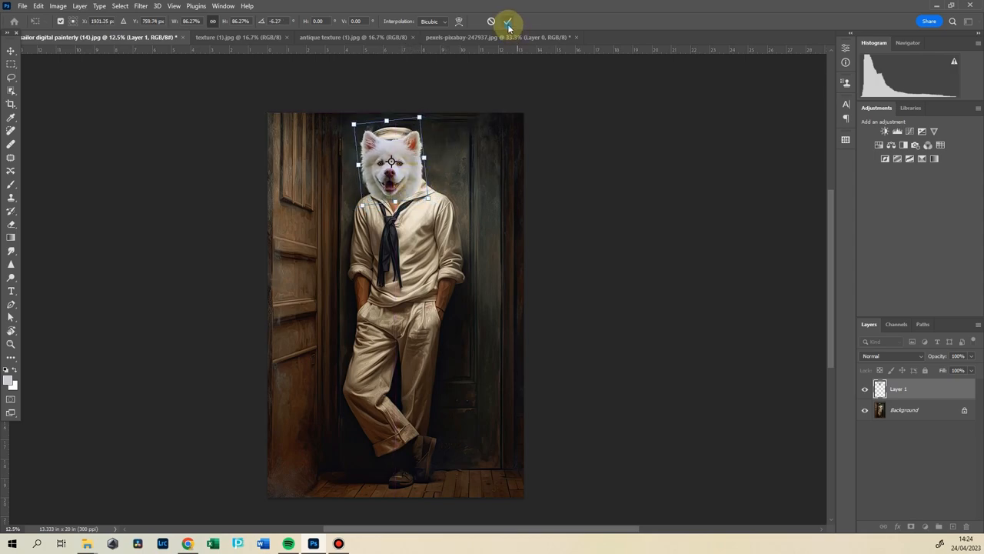
pyautogui.click(507, 21)
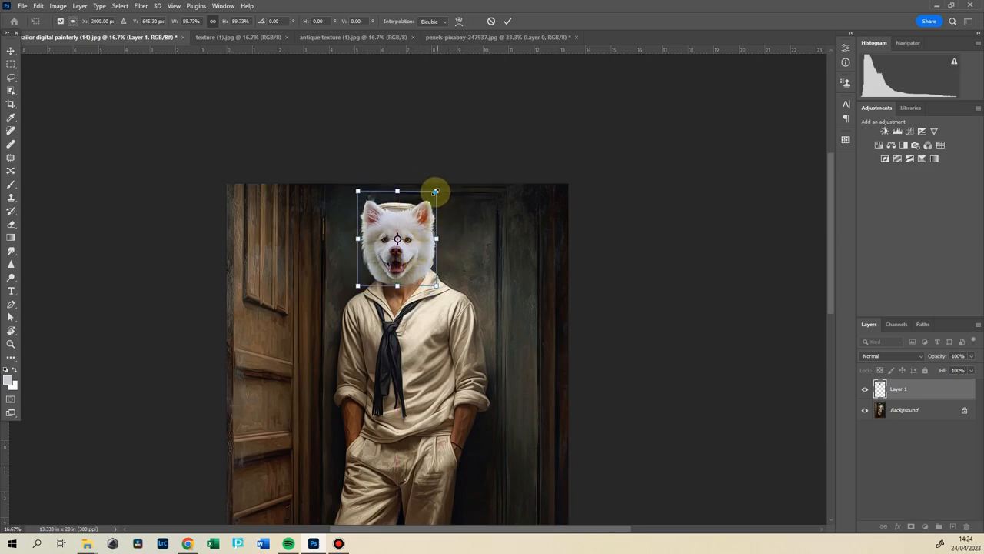
pyautogui.moveTo(436, 191); pyautogui.dragTo(440, 185)
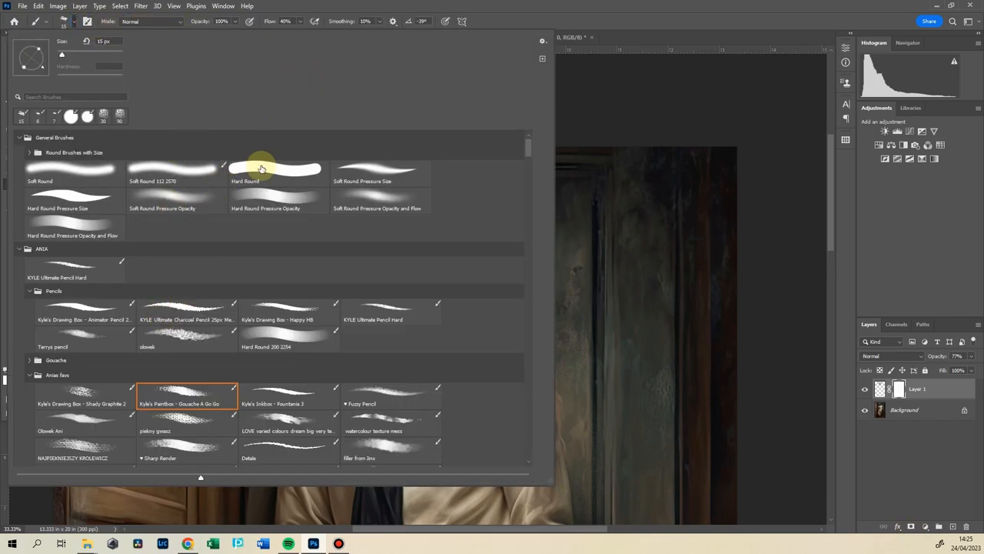
# Mask out the cap area with a round brush and set Layer 1 to 100% opacity.
pyautogui.click(176, 168)
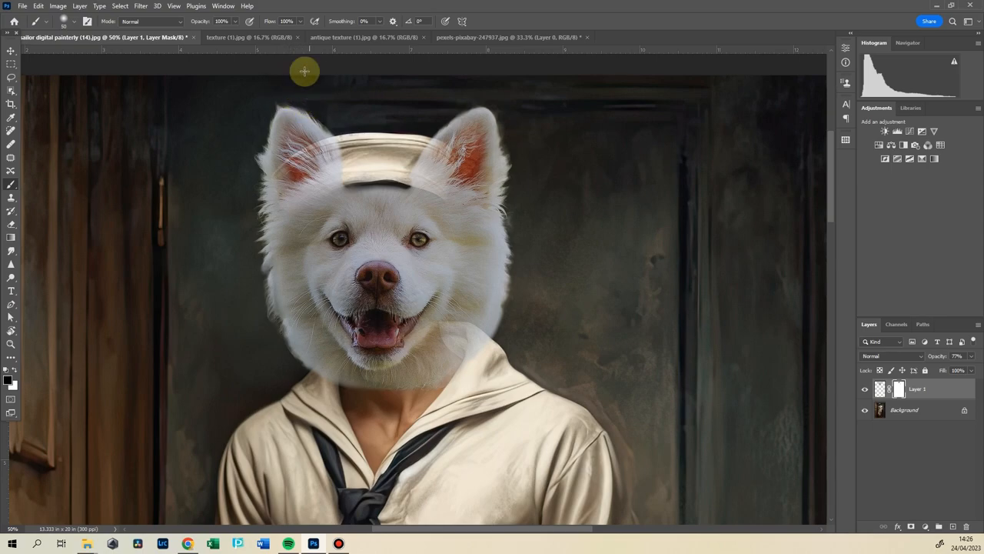
pyautogui.moveTo(504, 118)
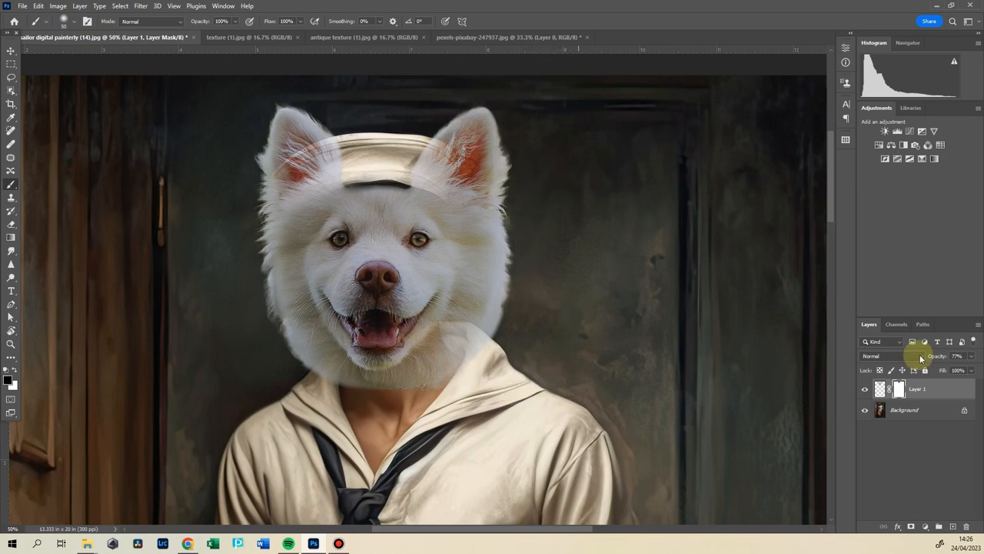
pyautogui.moveTo(921, 356); pyautogui.dragTo(973, 356)
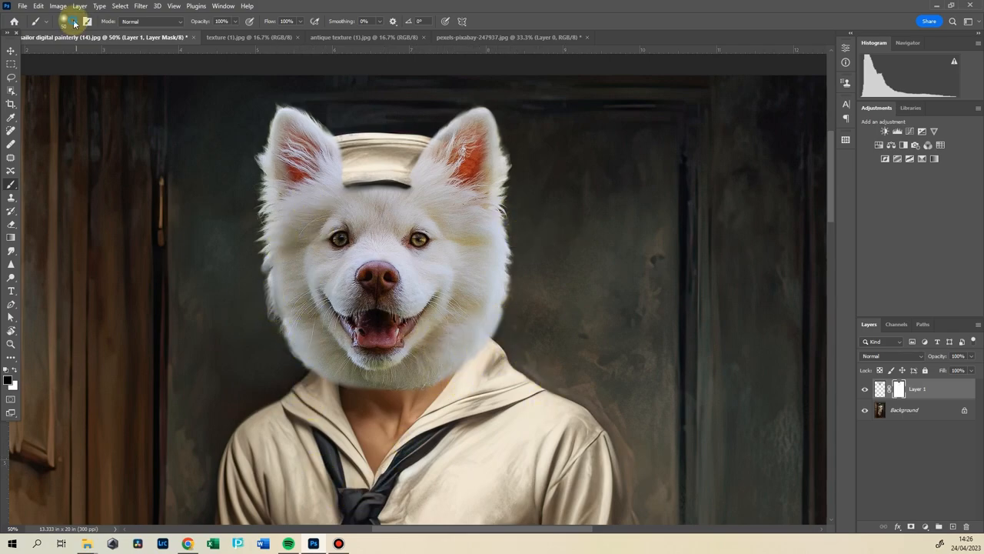
# Load the KYLE Ultimate Pencil Hard brush from the brush presets.
pyautogui.click(50, 21)
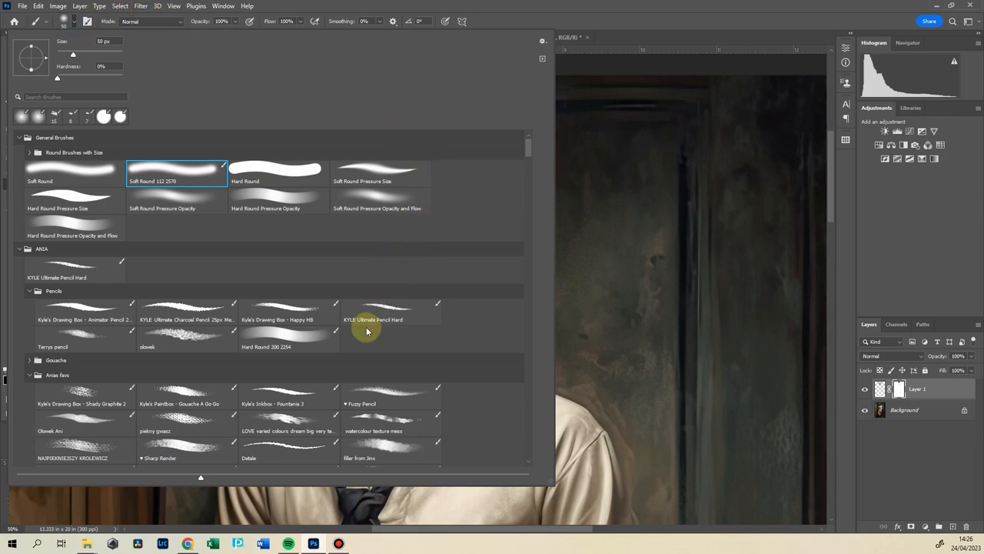
pyautogui.moveTo(383, 398)
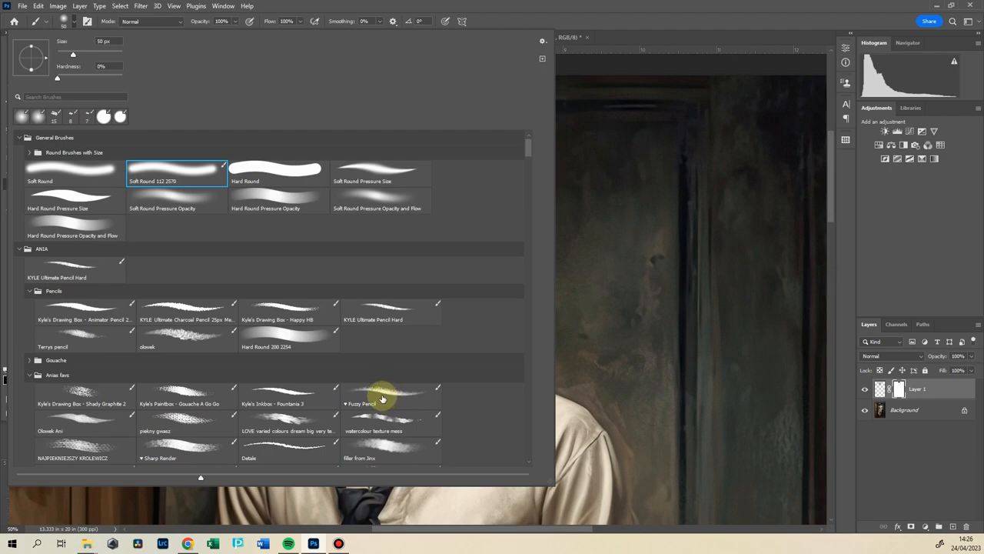
pyautogui.moveTo(397, 304)
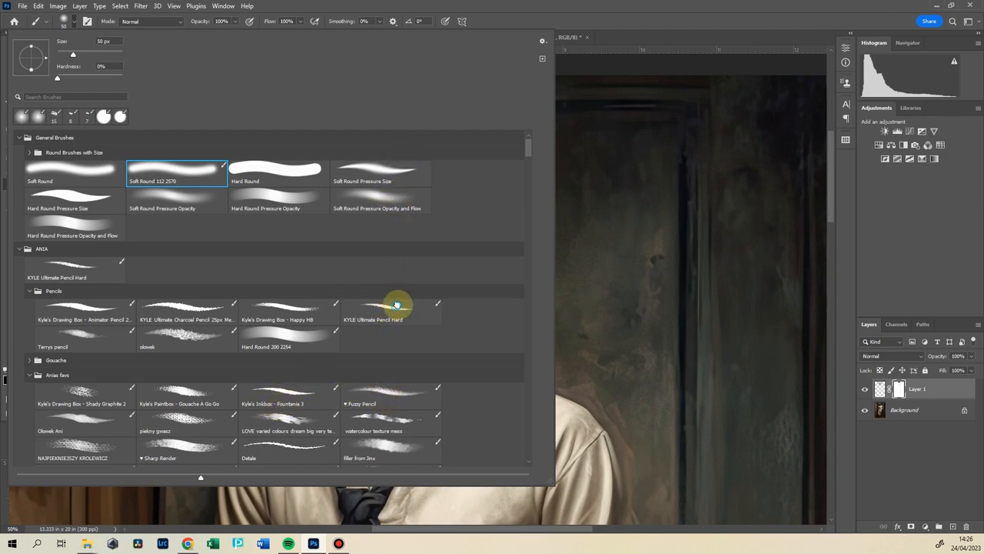
pyautogui.click(392, 311)
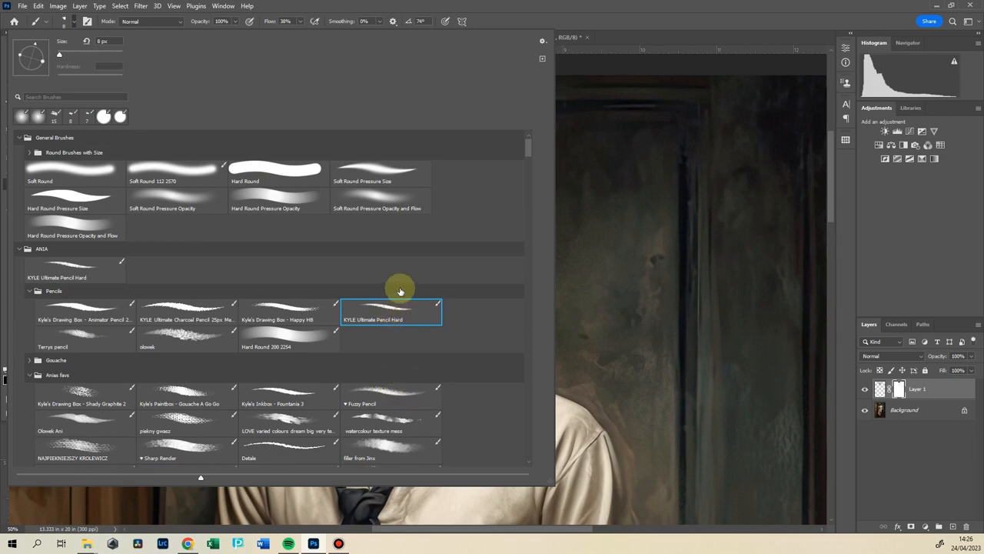
pyautogui.moveTo(393, 314)
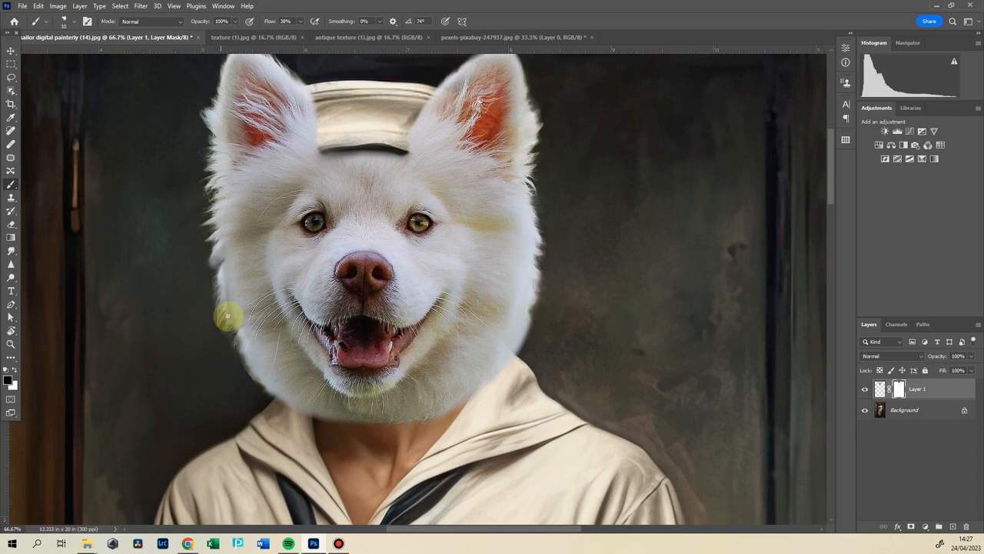
pyautogui.moveTo(156, 376)
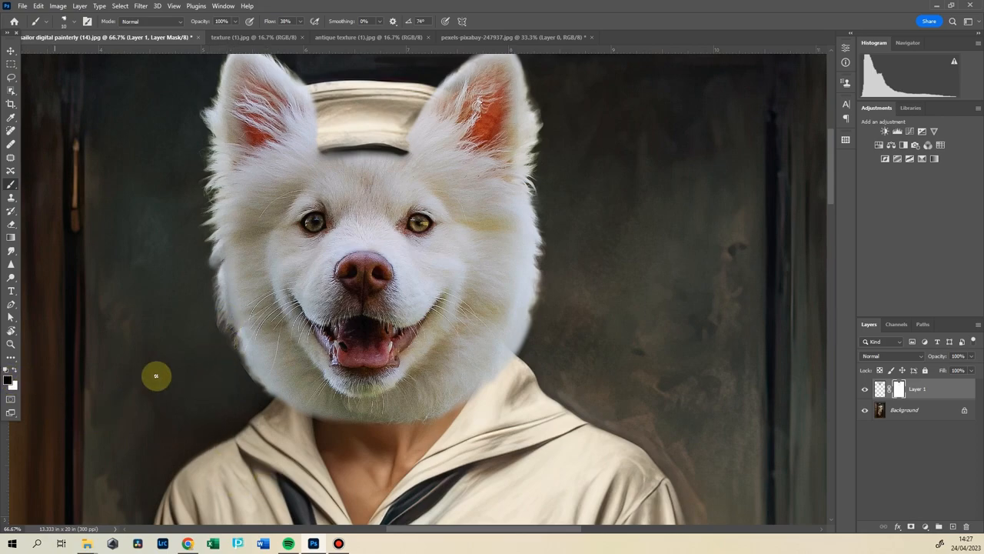
pyautogui.moveTo(520, 342)
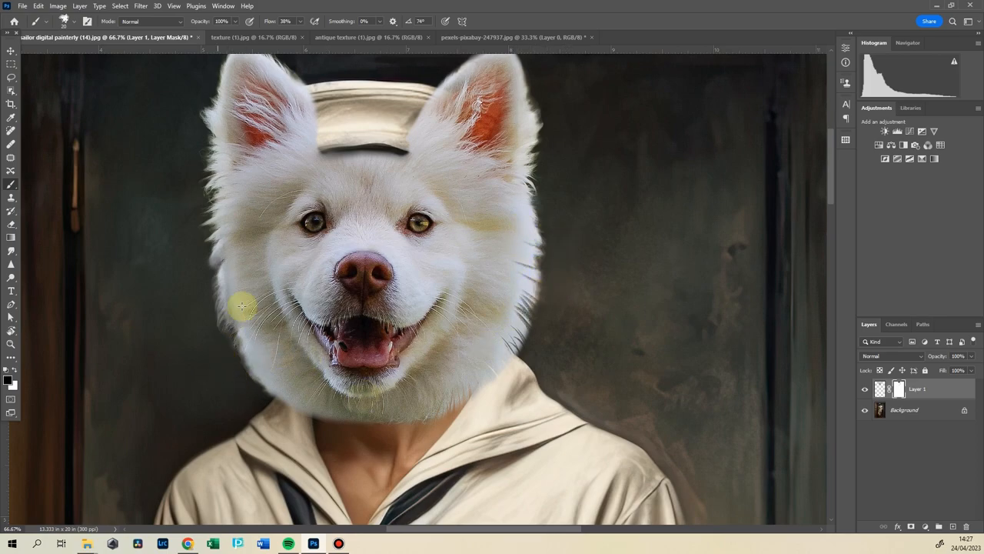
pyautogui.moveTo(184, 323)
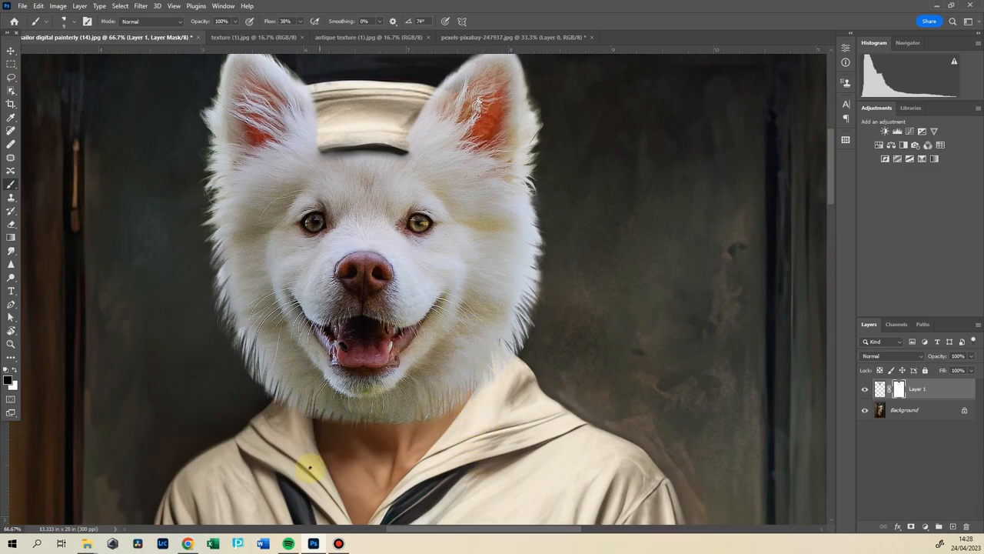
pyautogui.moveTo(541, 326)
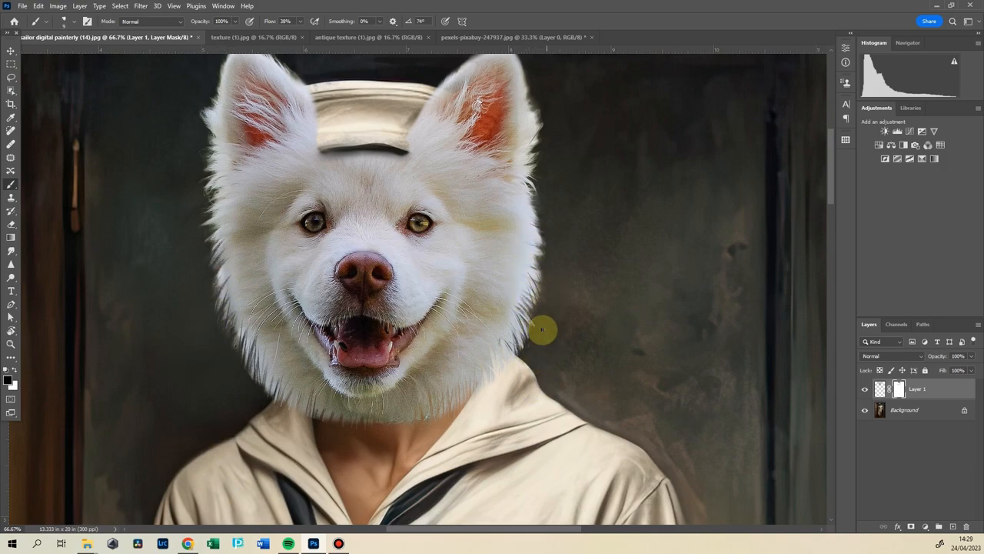
pyautogui.moveTo(619, 320)
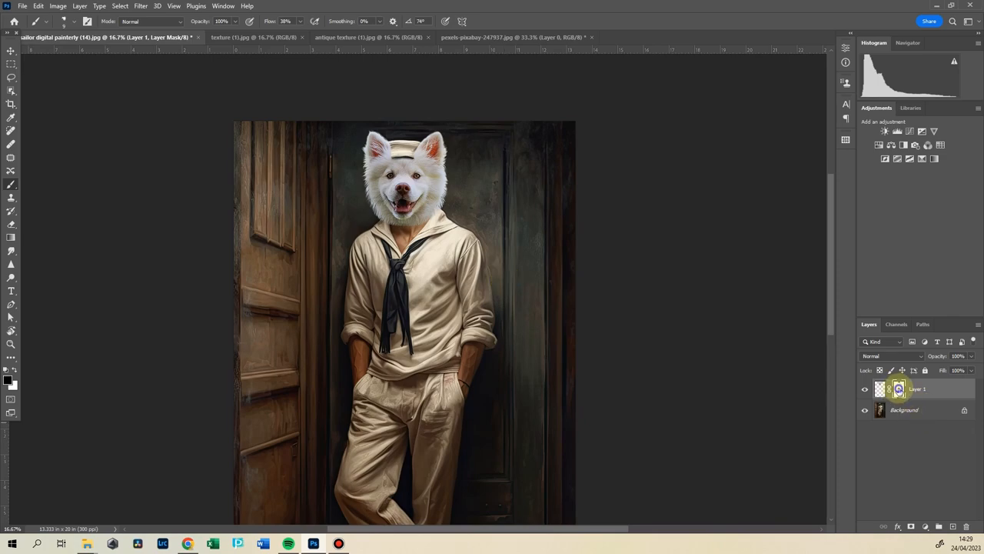
# Apply Layer 1's mask from the mask thumbnail's context menu.
pyautogui.rightClick(899, 388)
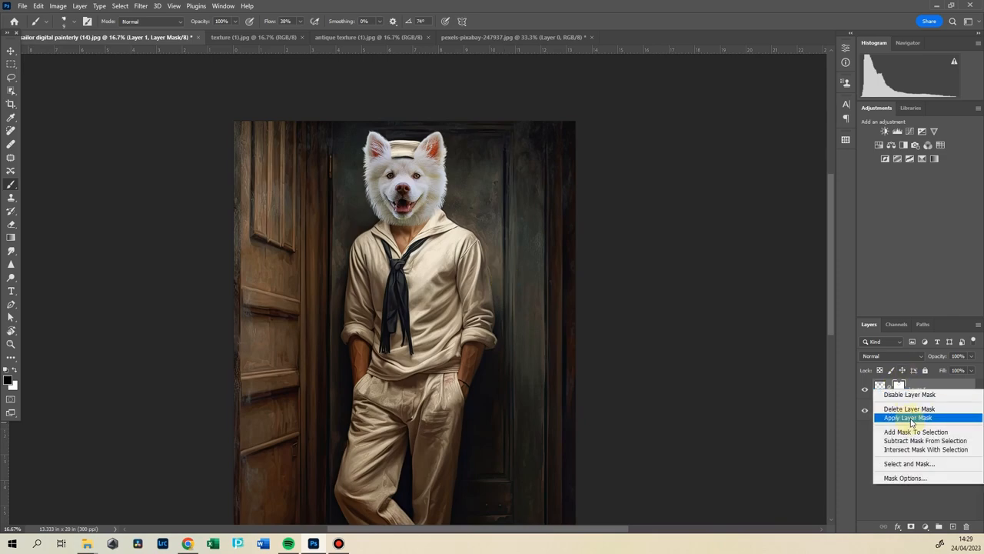
pyautogui.click(908, 418)
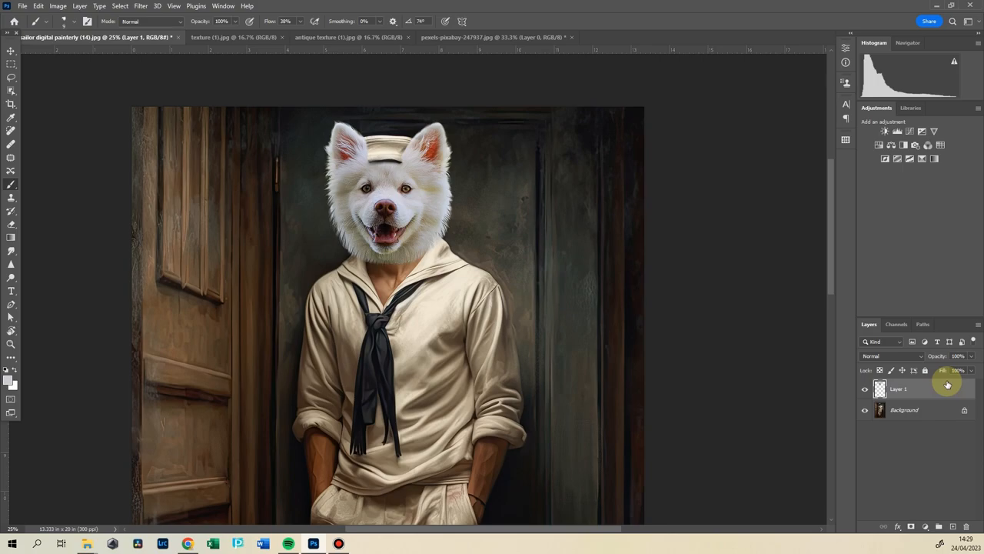
pyautogui.click(377, 307)
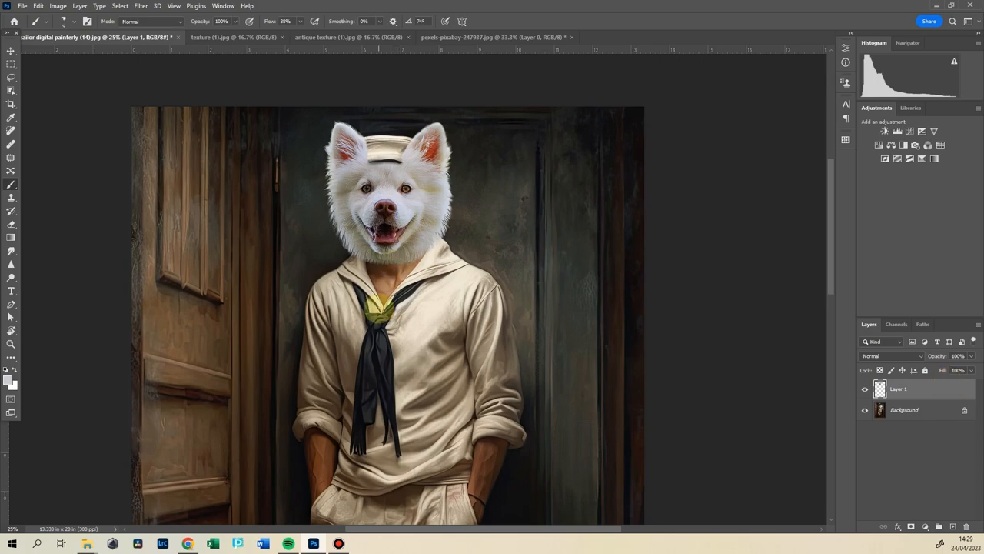
pyautogui.moveTo(404, 250); pyautogui.dragTo(381, 307)
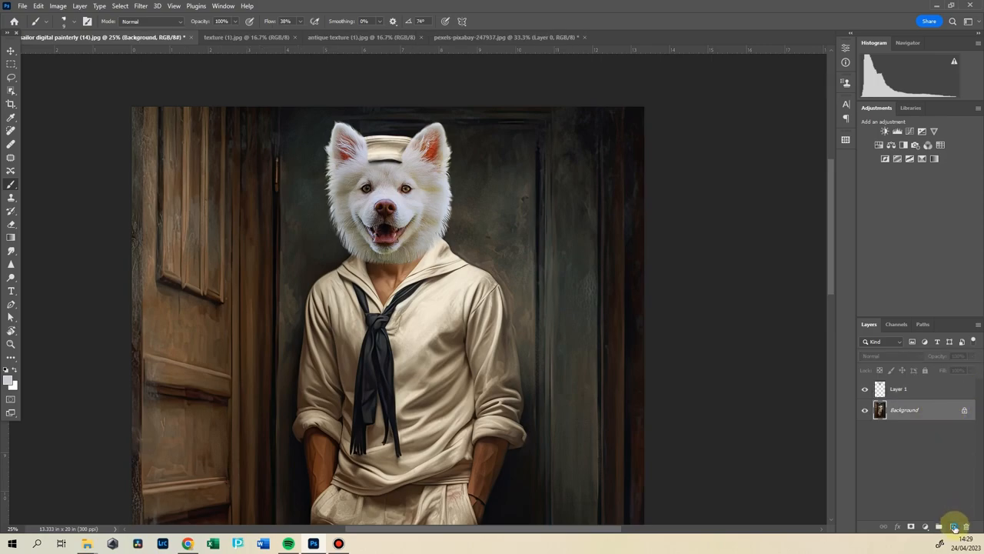
# Add a Color-mode layer and paint the sailor's arm with sampled fur grey.
pyautogui.click(954, 526)
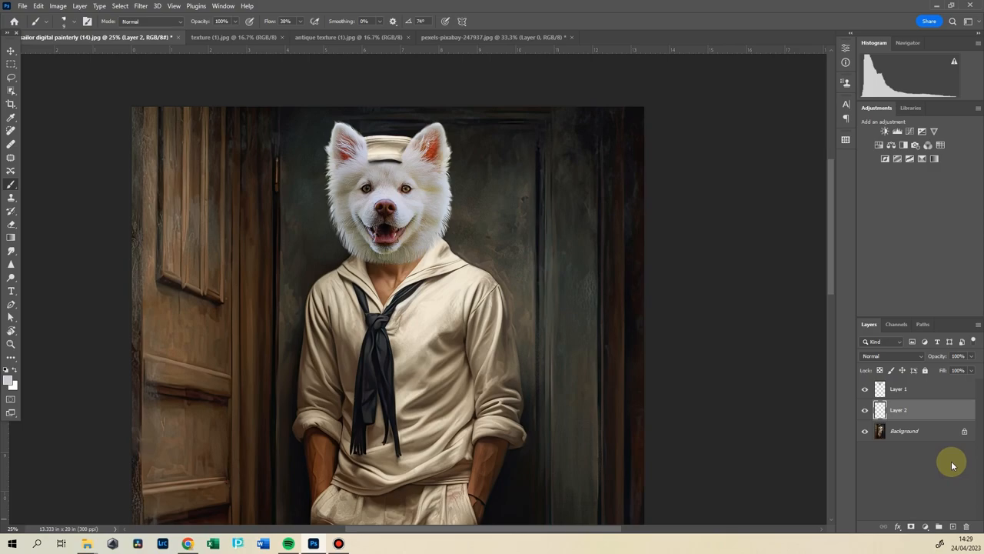
pyautogui.click(892, 355)
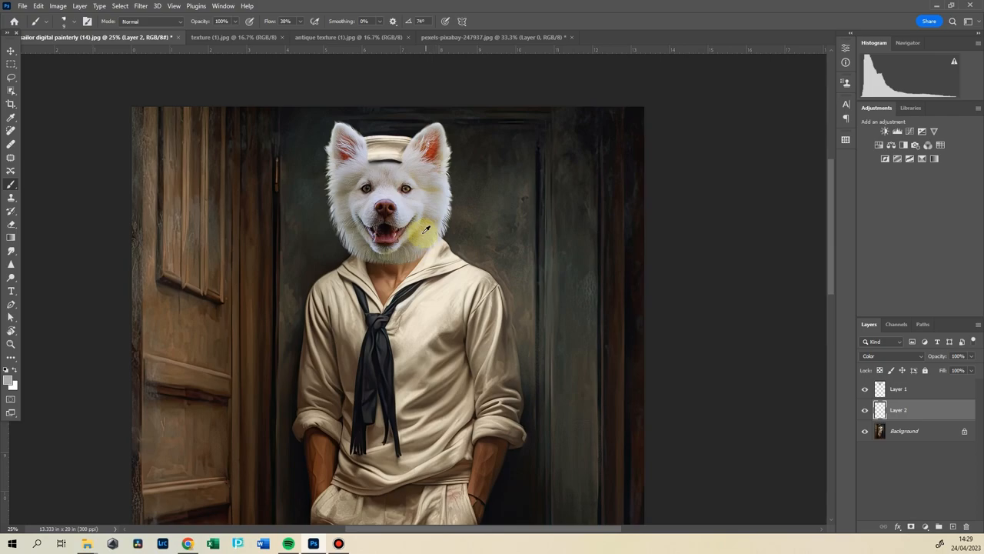
pyautogui.moveTo(420, 239); pyautogui.dragTo(442, 285)
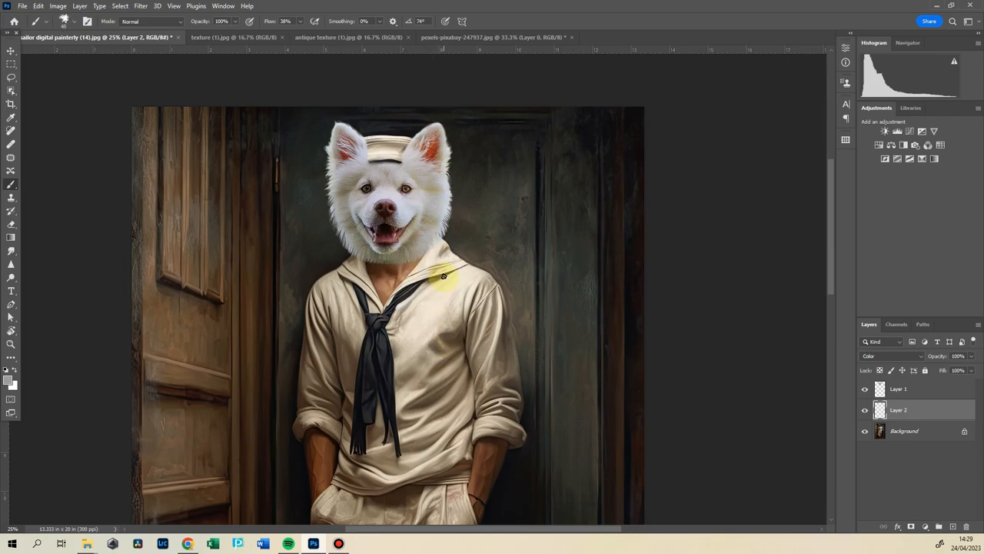
pyautogui.click(77, 22)
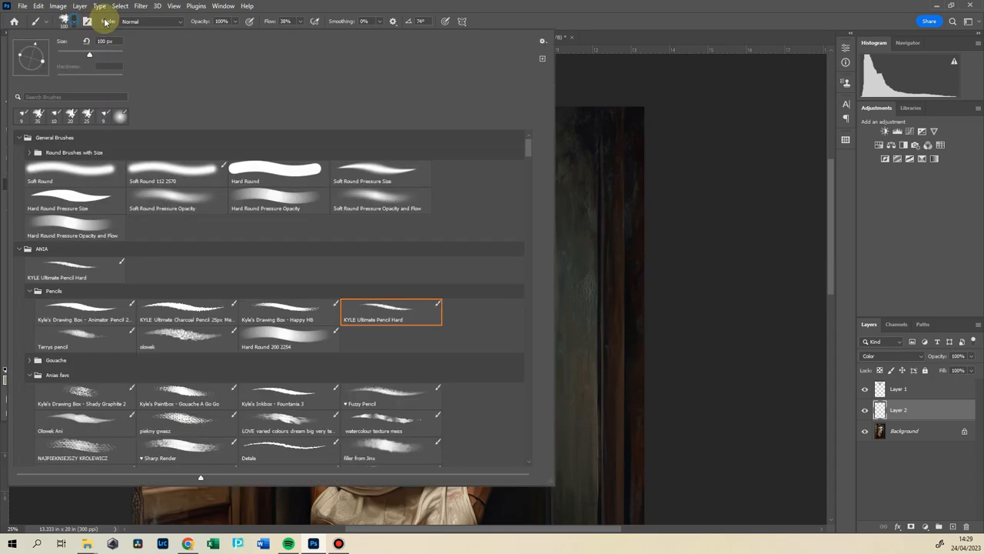
pyautogui.click(176, 173)
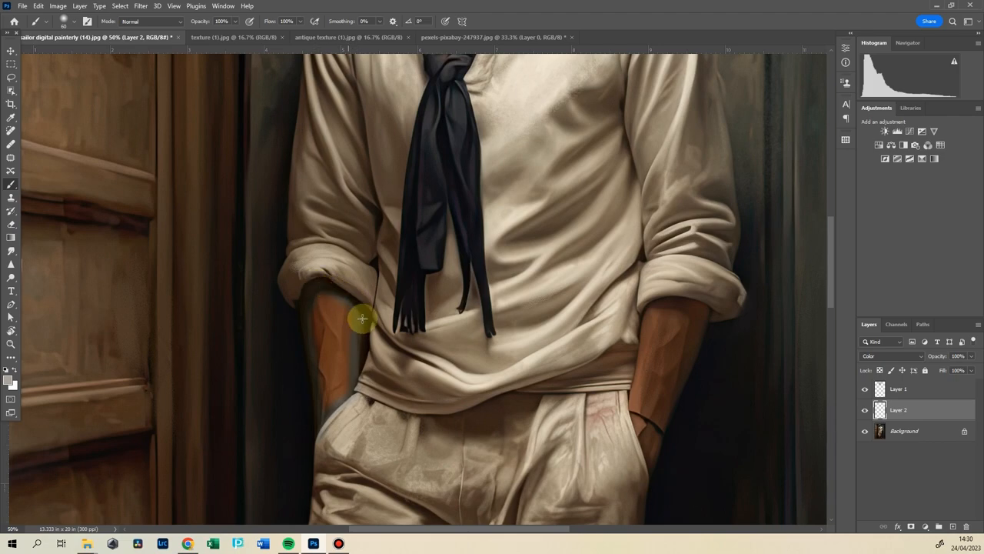
pyautogui.moveTo(362, 319); pyautogui.dragTo(323, 295)
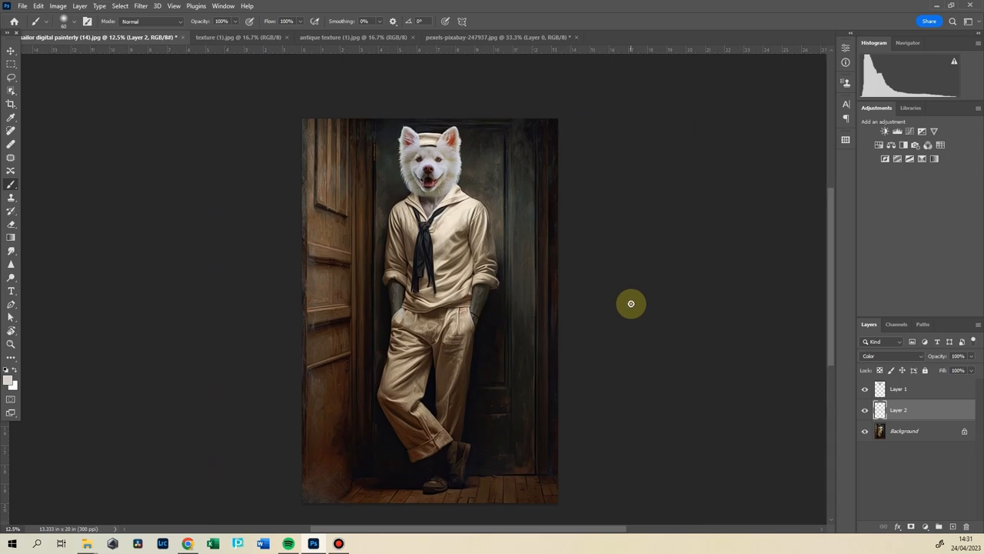
# Select the dog head layer with the Move tool and open image adjustments.
pyautogui.click(915, 388)
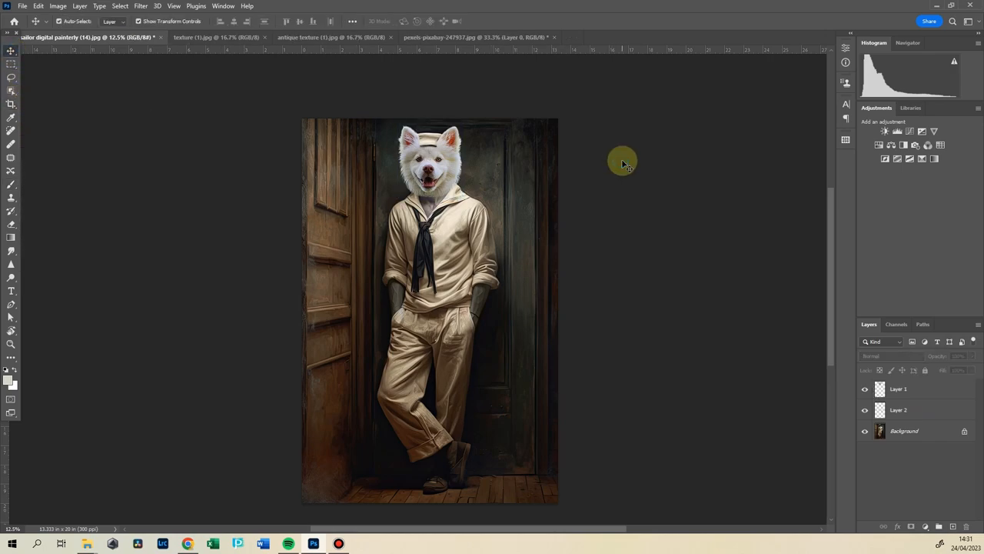
pyautogui.click(898, 389)
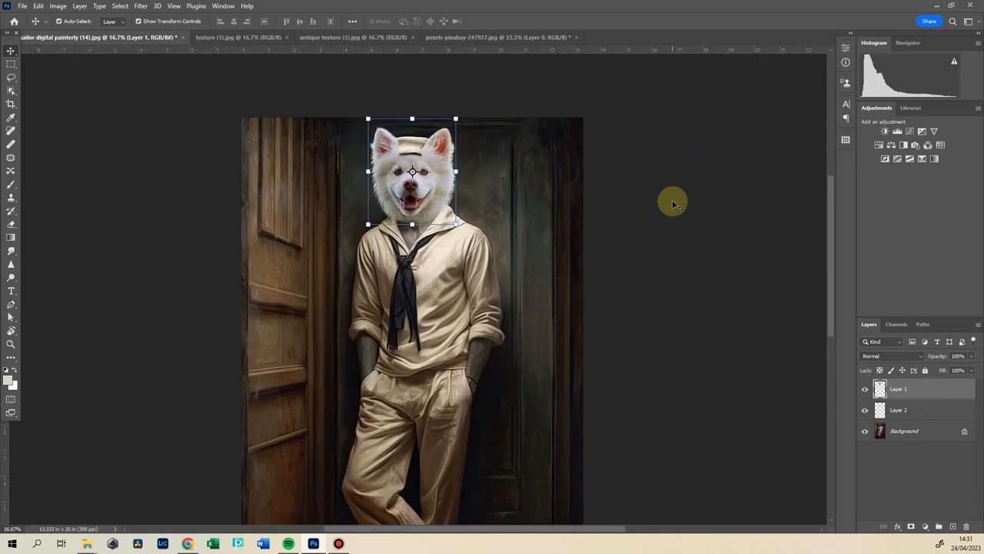
pyautogui.click(865, 389)
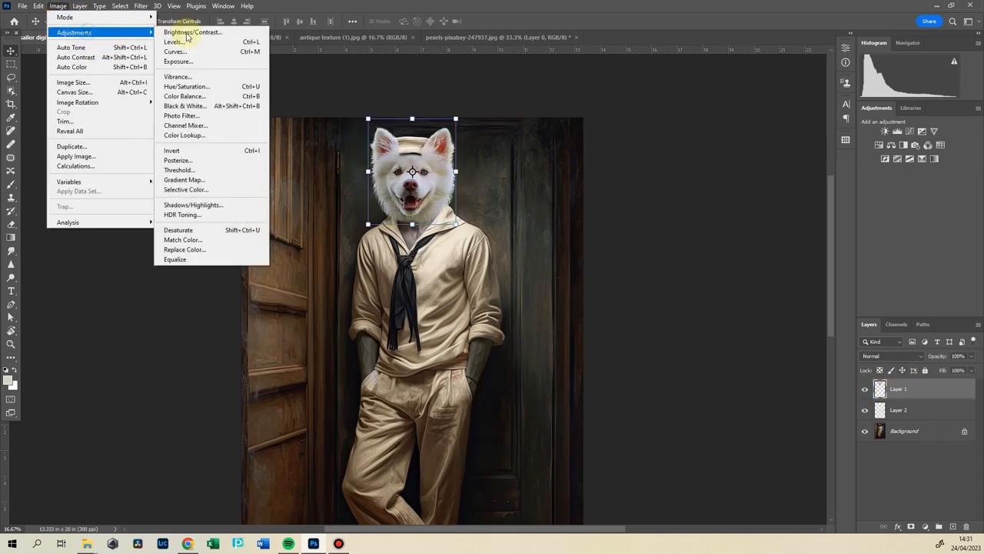
# Lower the dog head's saturation to -32 with Hue/Saturation.
pyautogui.click(186, 86)
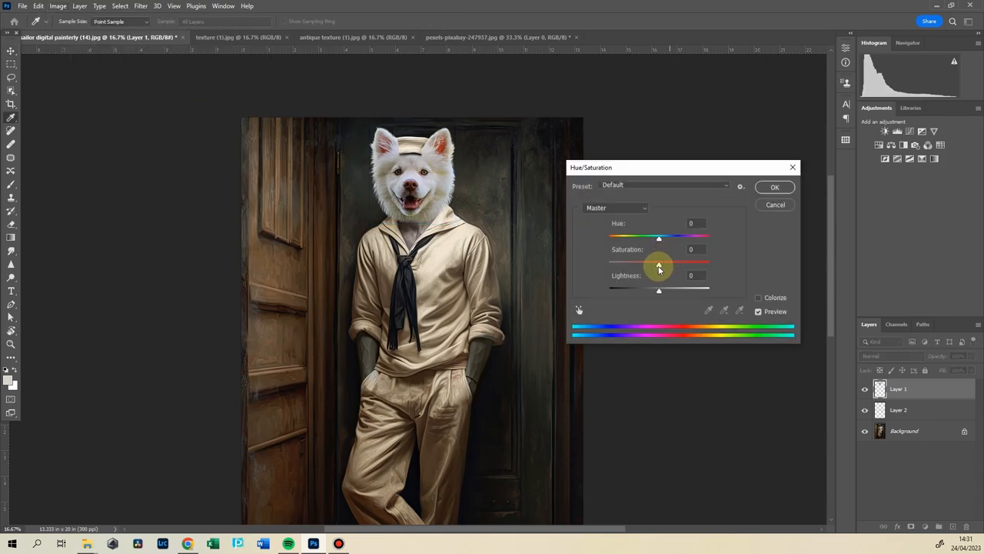
pyautogui.moveTo(659, 261); pyautogui.dragTo(642, 262)
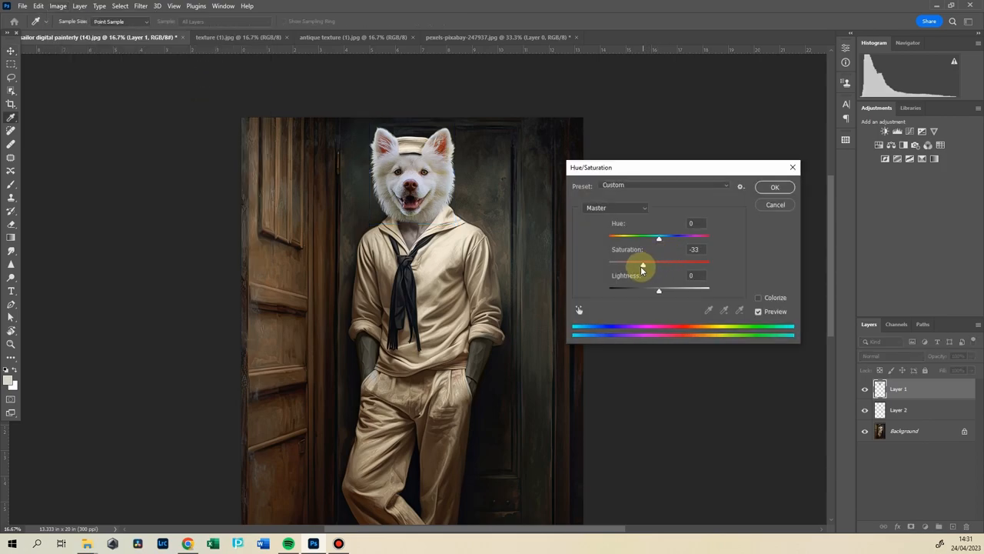
pyautogui.moveTo(658, 264); pyautogui.dragTo(667, 264)
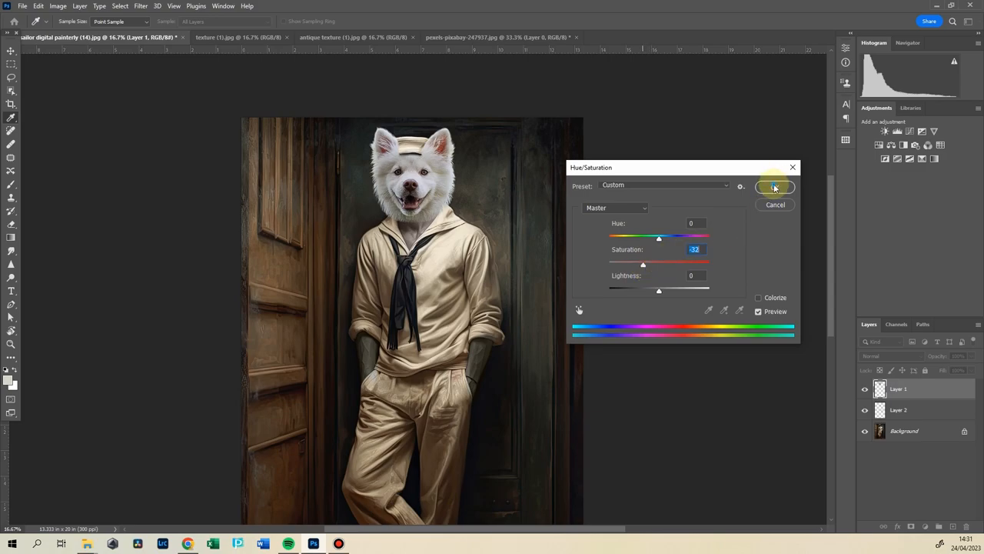
pyautogui.click(774, 187)
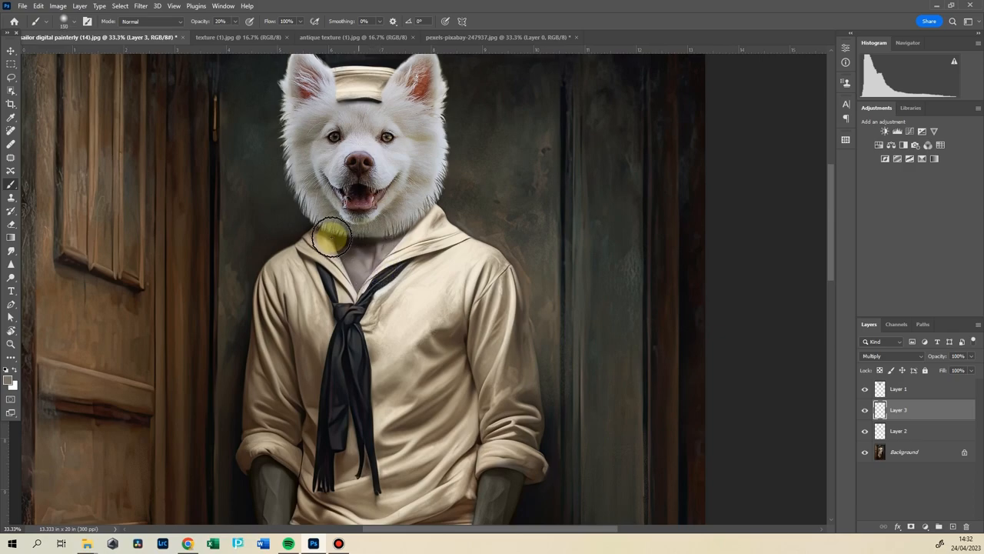
# Paint a soft shadow under the dog's chin and drop that layer to 57% opacity.
pyautogui.moveTo(332, 237); pyautogui.dragTo(414, 234)
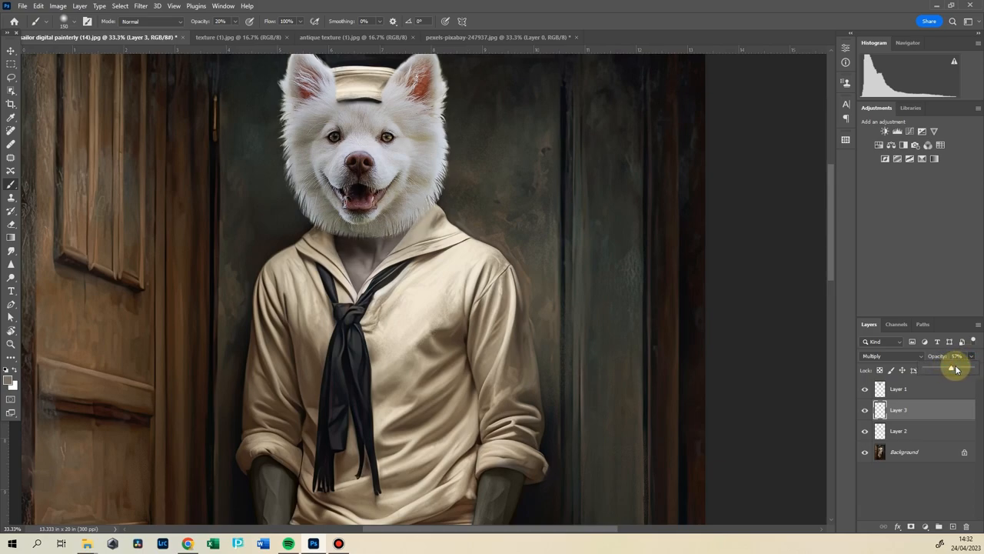
pyautogui.moveTo(957, 356); pyautogui.dragTo(961, 356)
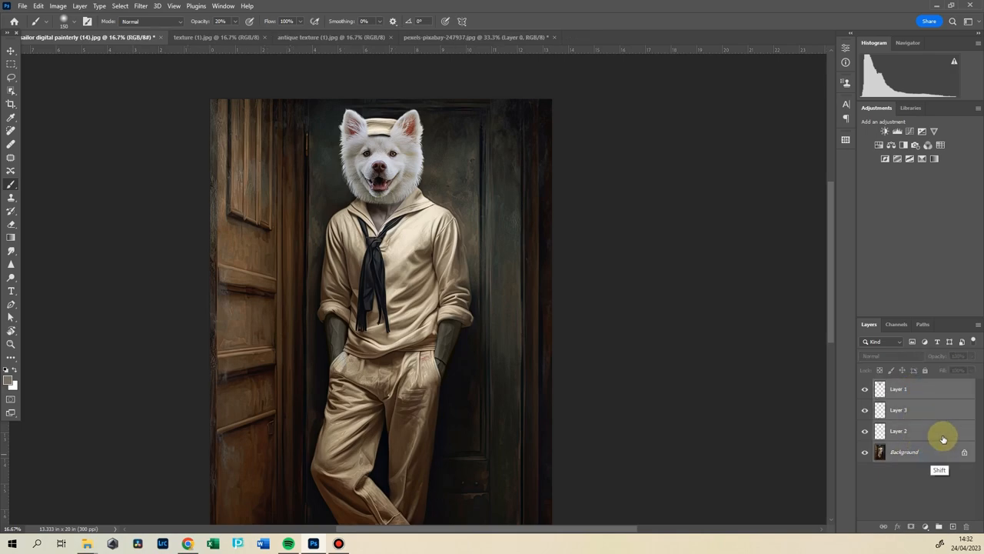
# Merge the selected portrait layers and compare the grey and antique texture documents.
pyautogui.rightClick(943, 439)
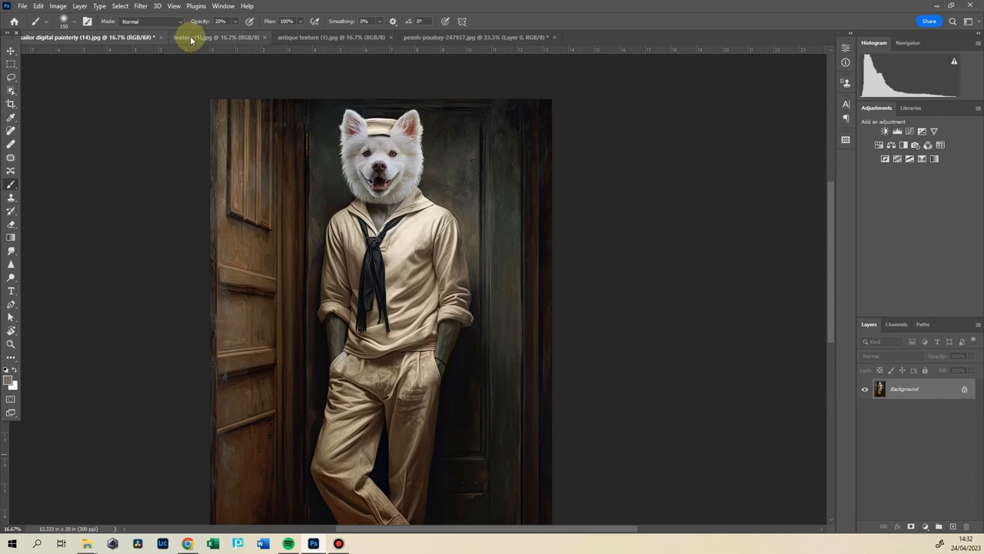
pyautogui.click(215, 37)
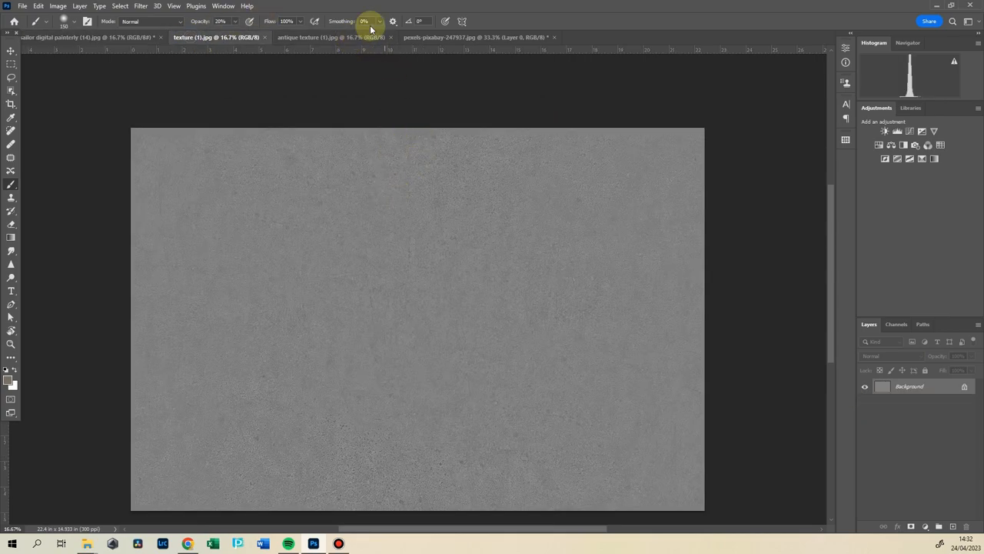
pyautogui.click(330, 37)
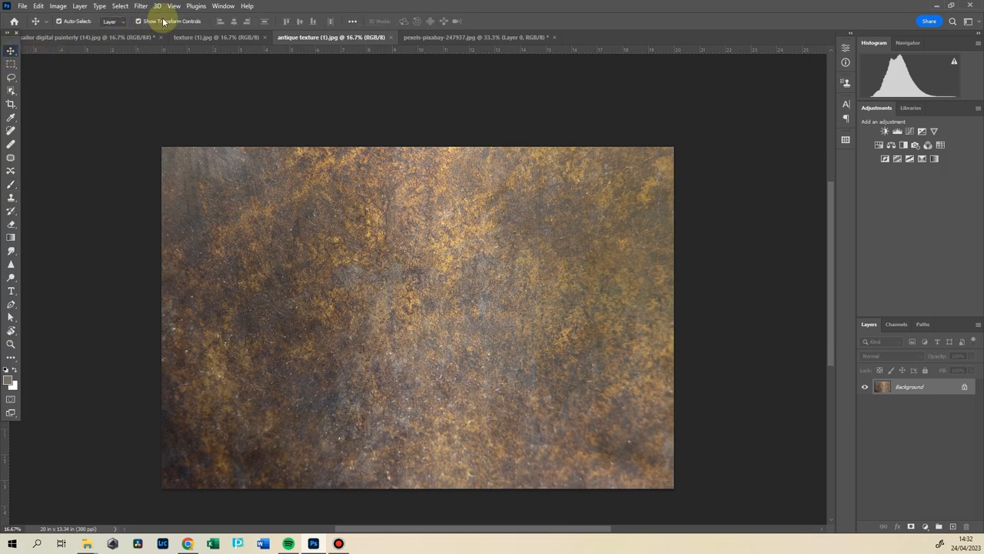
pyautogui.click(215, 37)
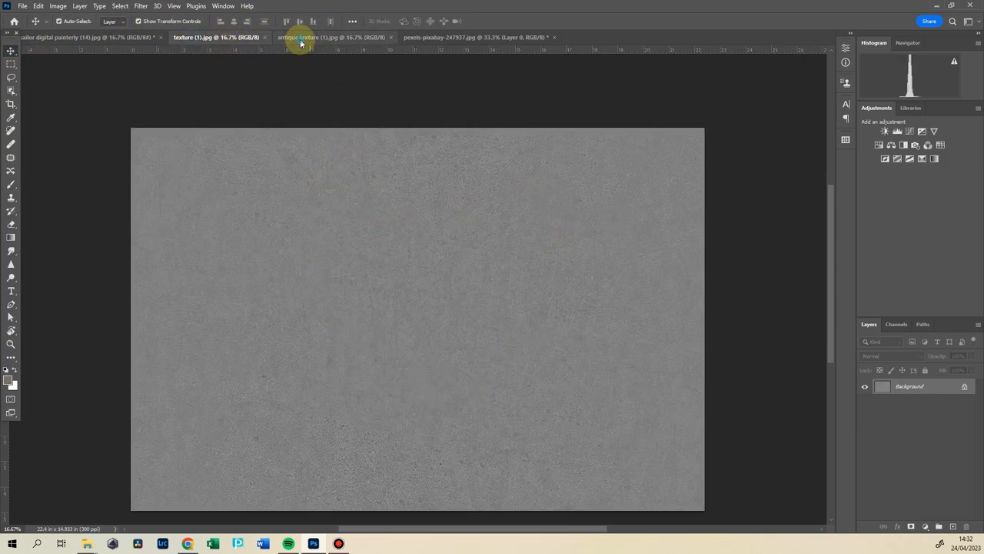
pyautogui.click(331, 37)
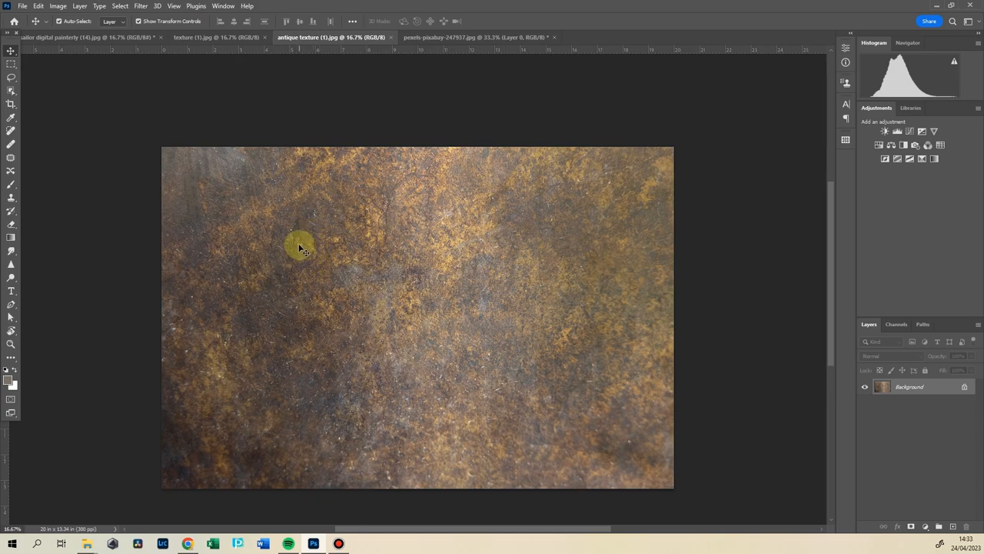
pyautogui.click(218, 37)
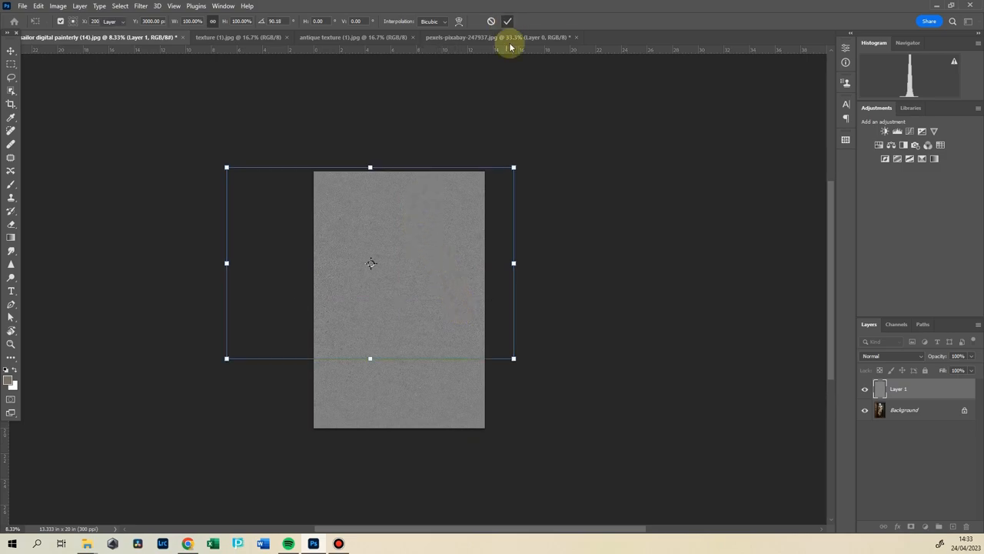
# Commit the grey texture's rotation, try Lighten, pick Overlay, and toggle visibility to compare.
pyautogui.click(507, 20)
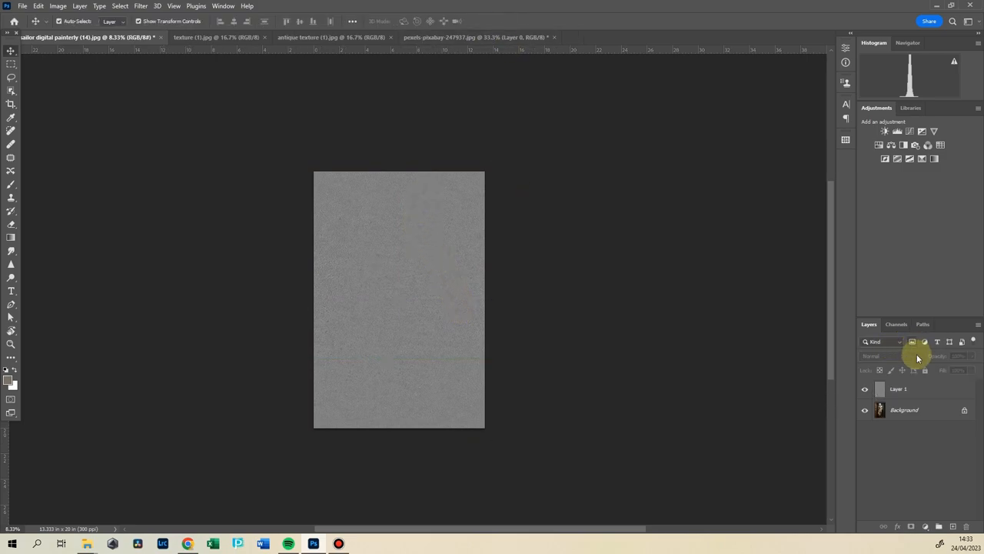
pyautogui.click(885, 355)
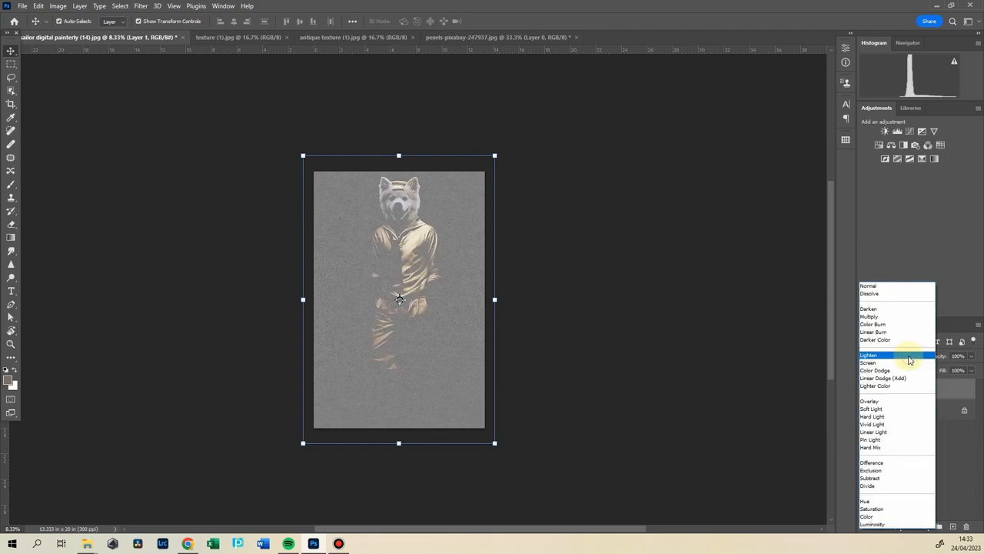
pyautogui.click(869, 308)
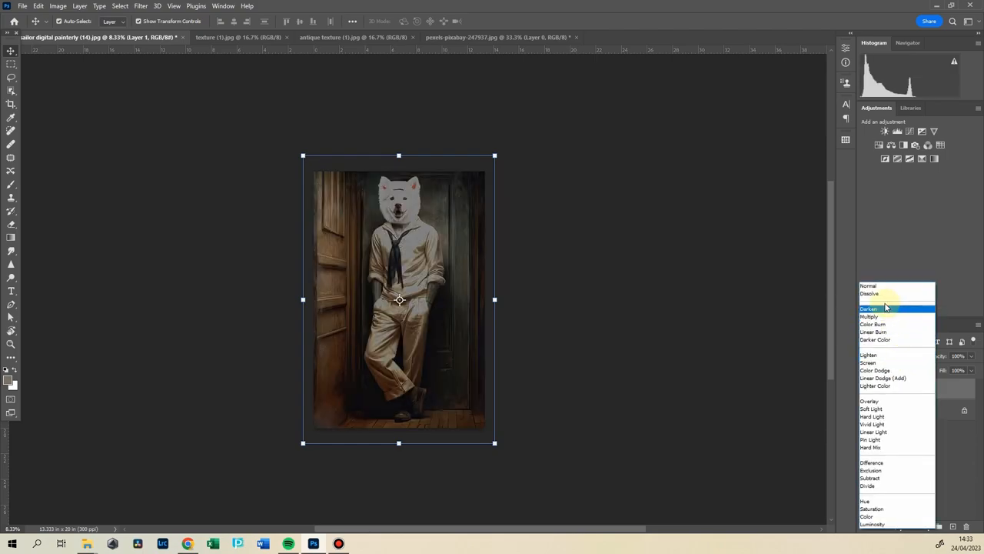
pyautogui.click(870, 401)
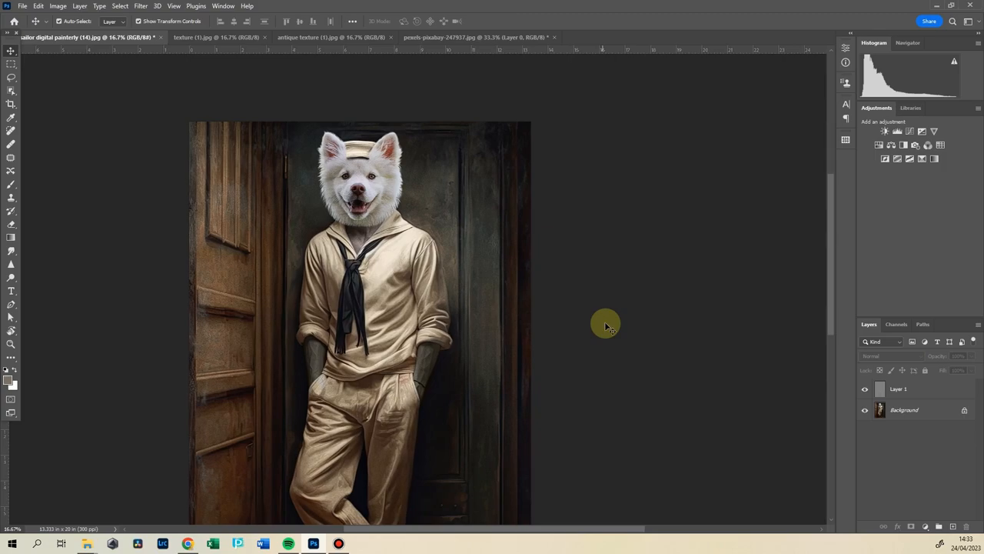
pyautogui.moveTo(458, 150)
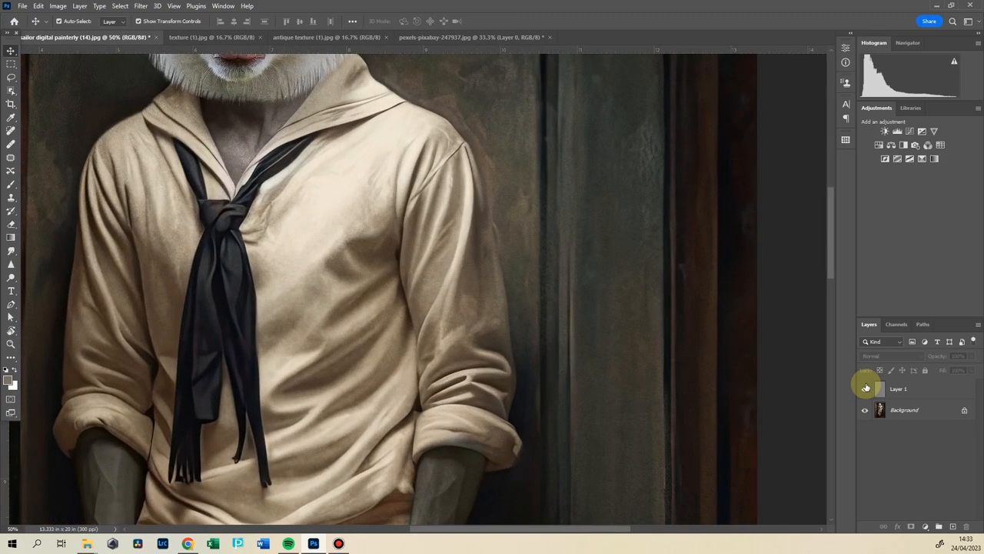
pyautogui.click(864, 389)
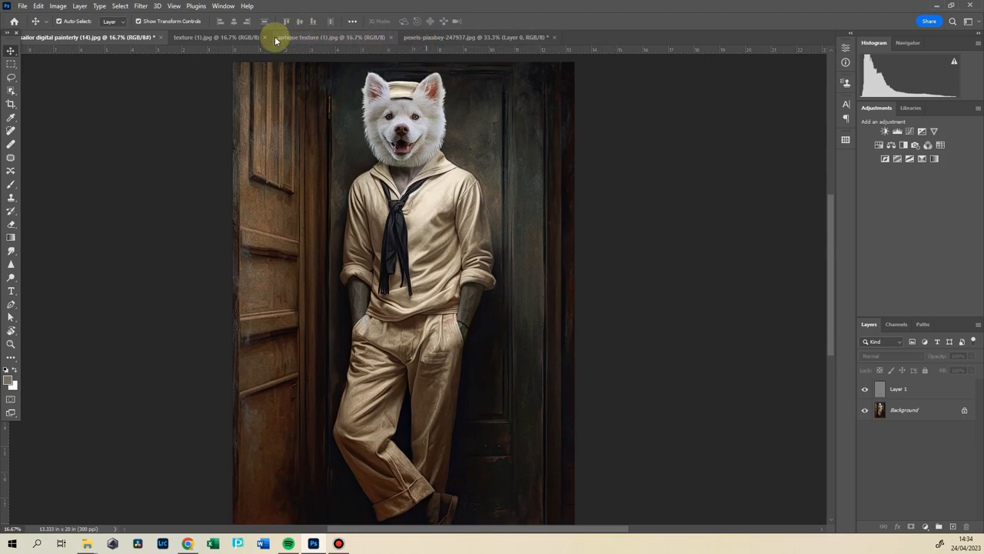
# Bring the antique texture into the sailor portrait, rotate it 90° and stretch it to fill.
pyautogui.click(307, 37)
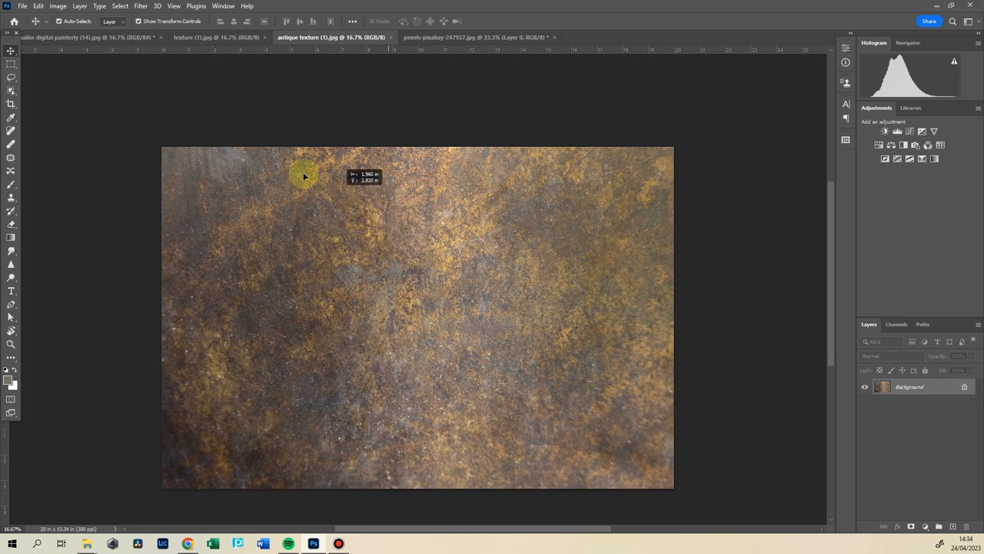
pyautogui.click(76, 37)
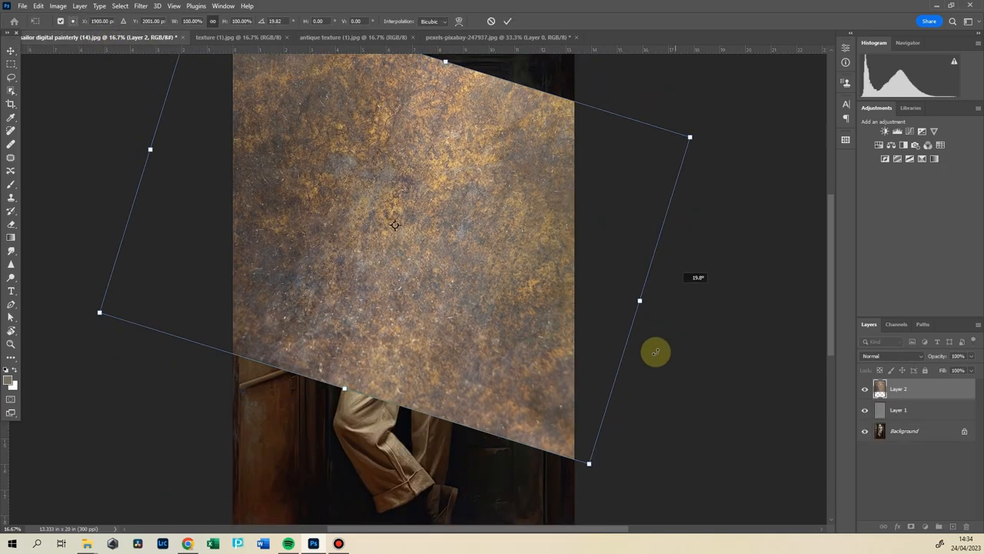
pyautogui.moveTo(656, 351); pyautogui.dragTo(425, 457)
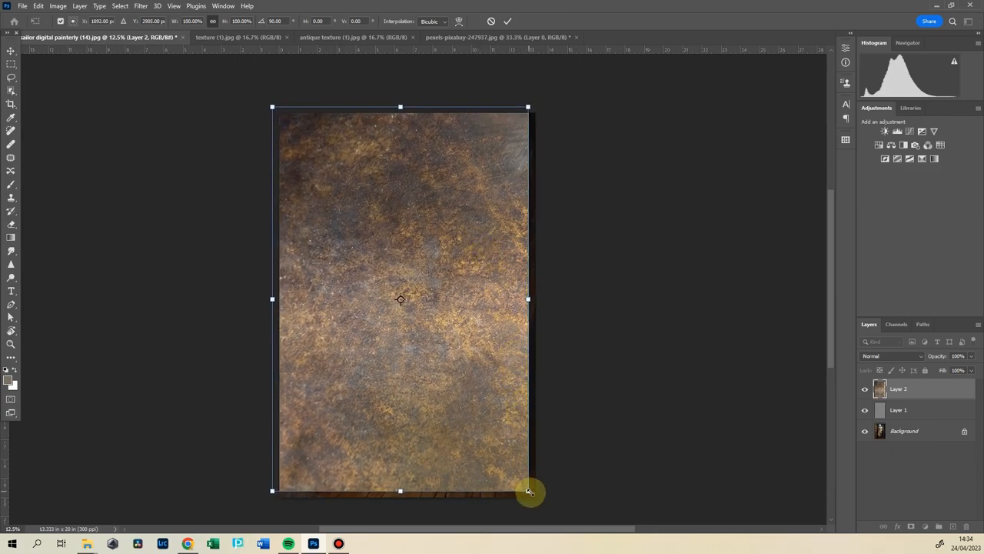
pyautogui.moveTo(528, 491); pyautogui.dragTo(538, 505)
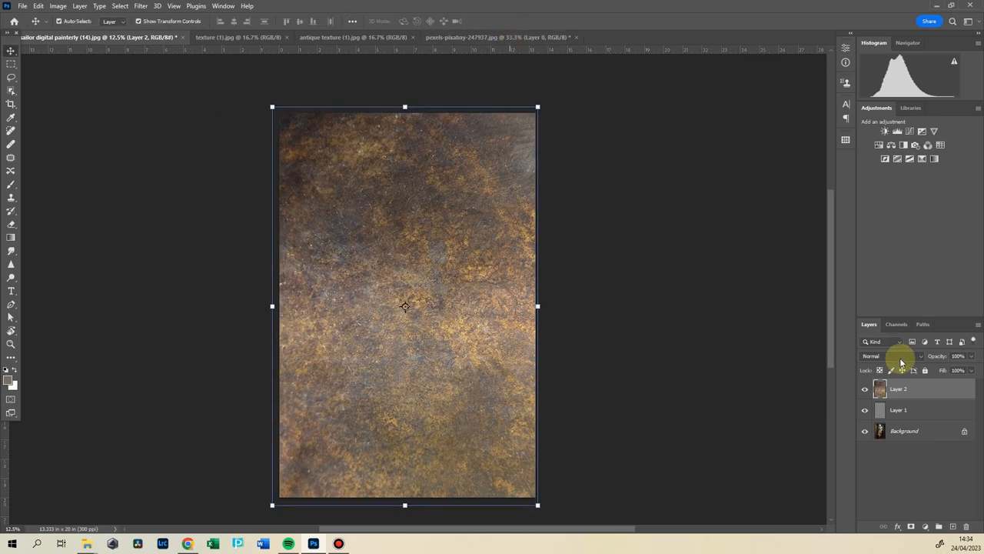
# Set the antique texture layer to Soft Light at 62% opacity and toggle it to compare.
pyautogui.click(896, 355)
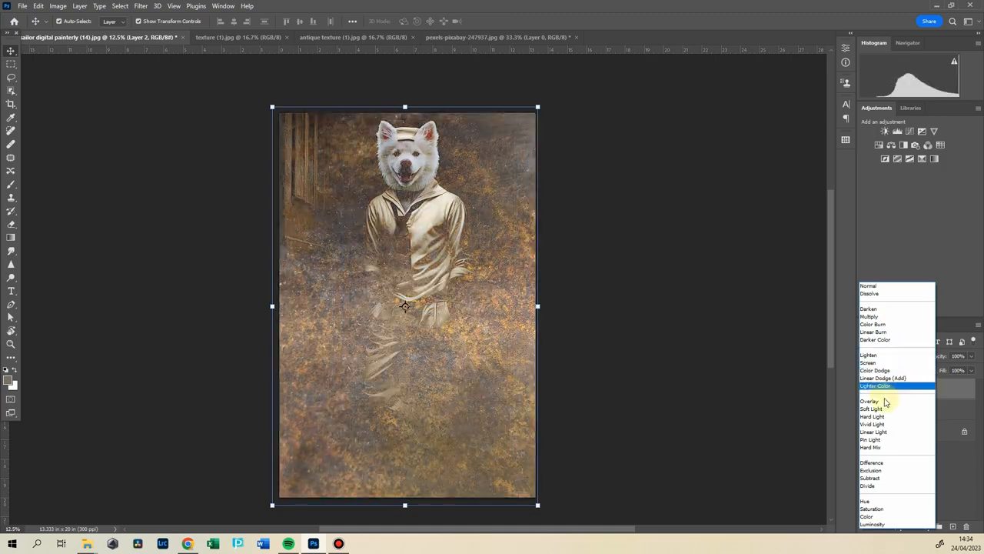
pyautogui.click(872, 408)
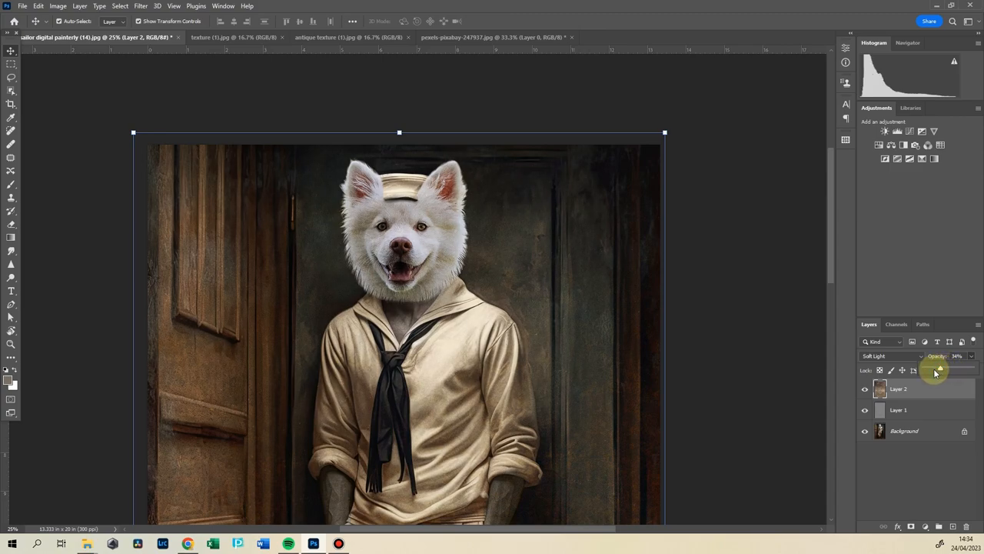
pyautogui.moveTo(938, 370); pyautogui.dragTo(947, 371)
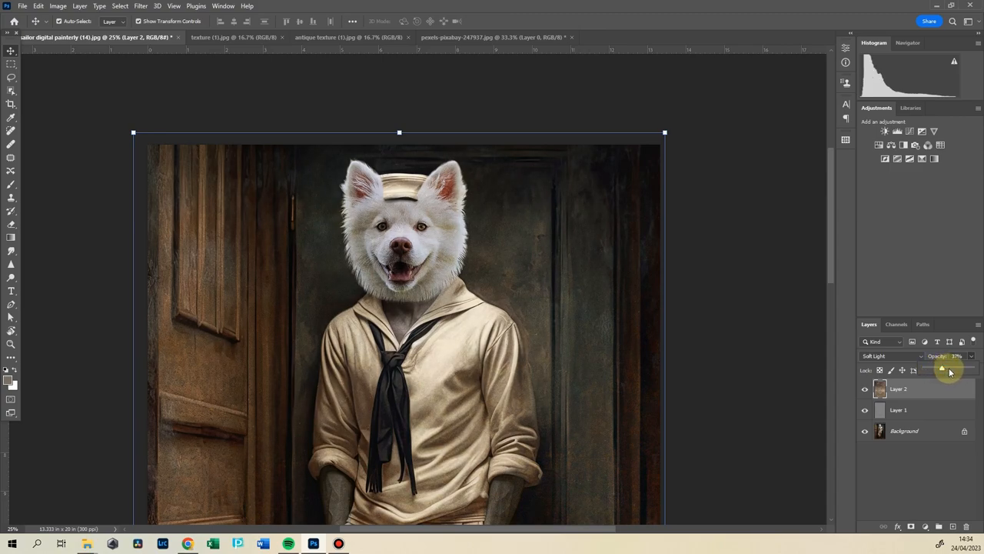
pyautogui.moveTo(942, 371); pyautogui.dragTo(954, 370)
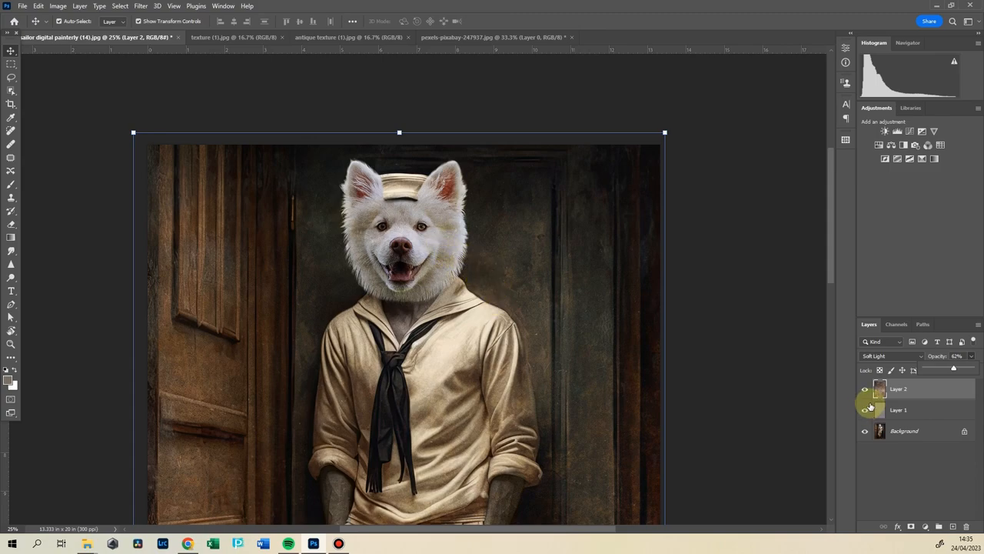
pyautogui.click(864, 390)
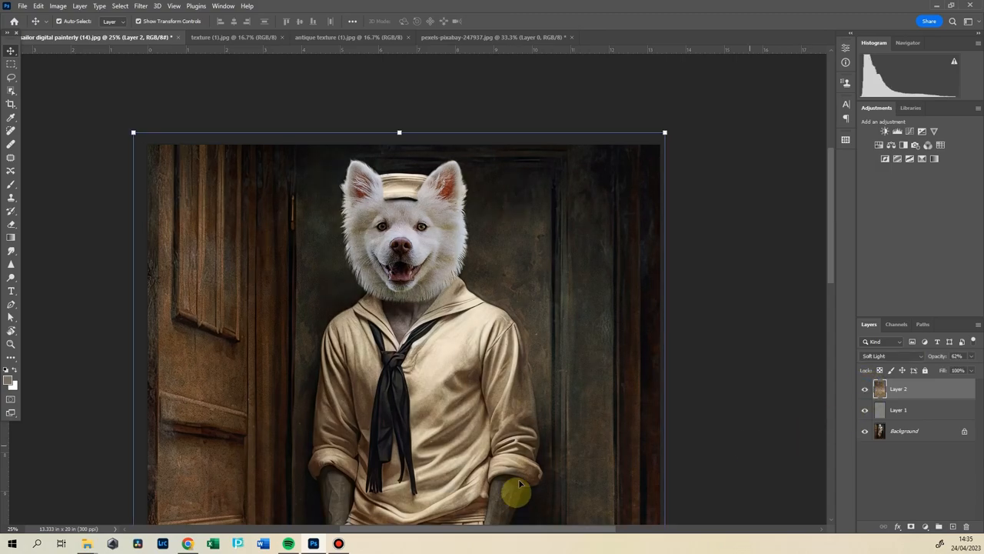
pyautogui.moveTo(513, 546)
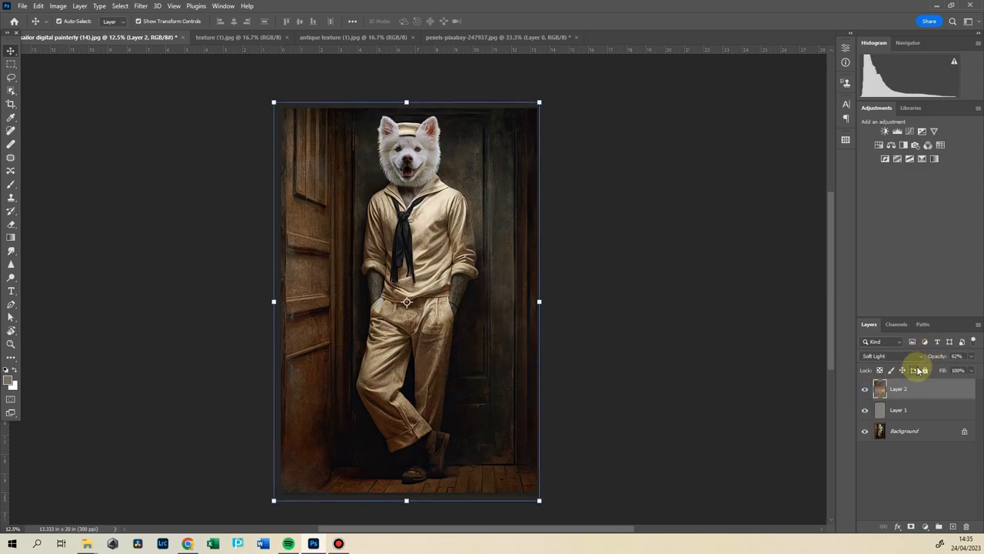
pyautogui.moveTo(606, 290)
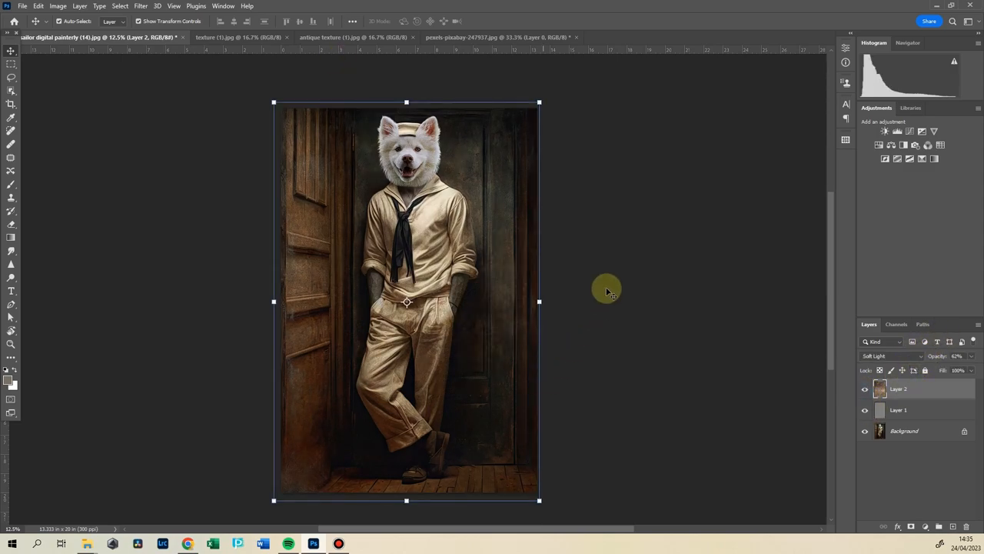